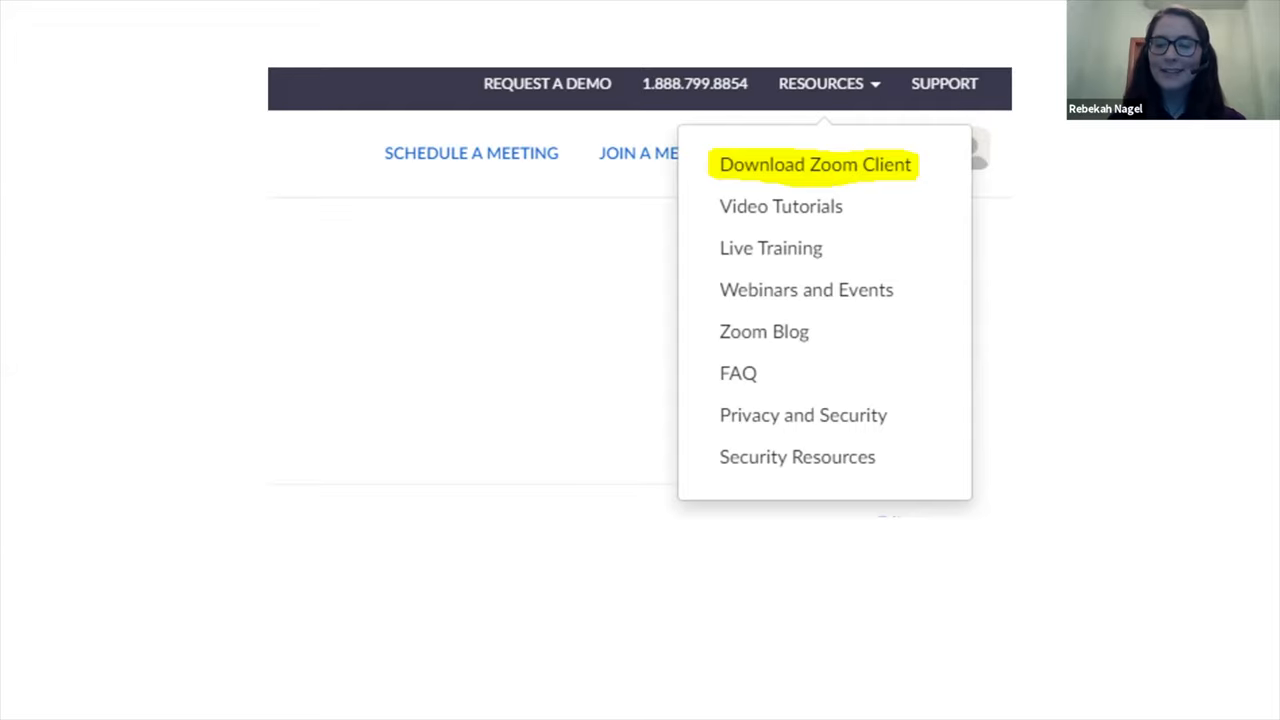
Download the Zoom desktop client from the web portal's Resources menu
{"action": "left_click", "coordinate": [814, 164]}
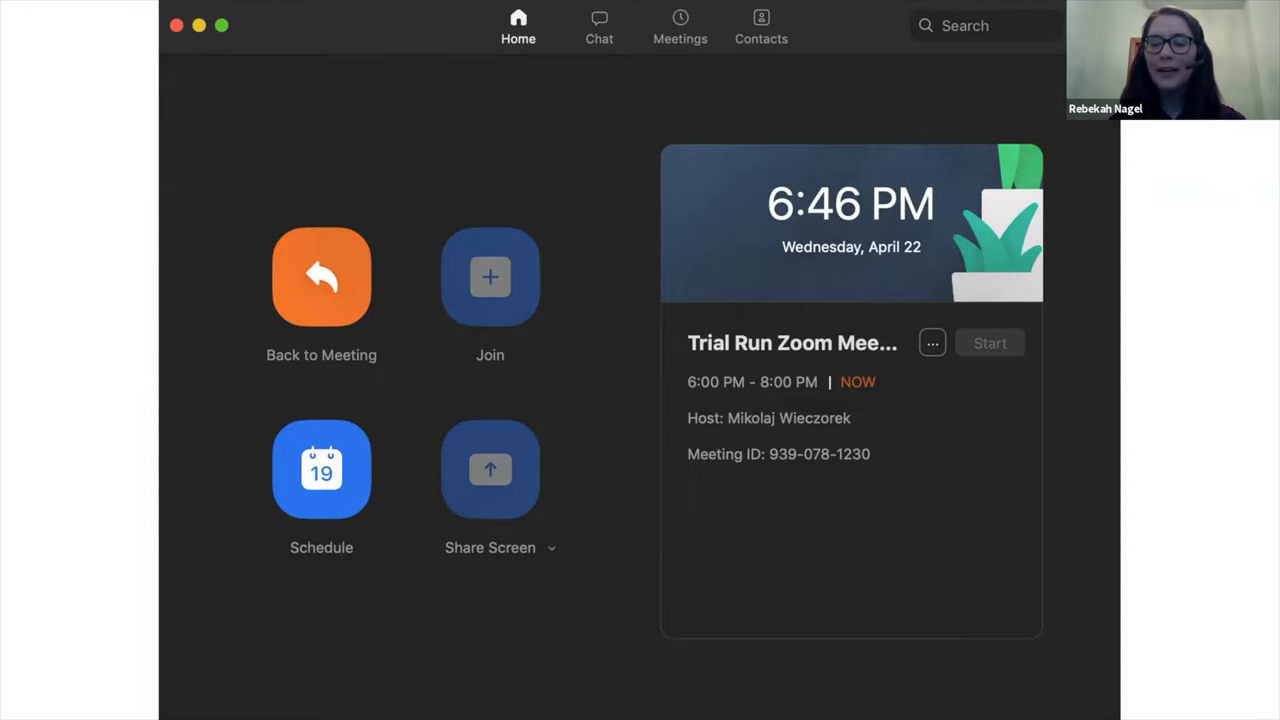
Switch from the Chat area to Meetings to see the Trial Run Zoom Meeting details
{"action": "left_click", "coordinate": [598, 20]}
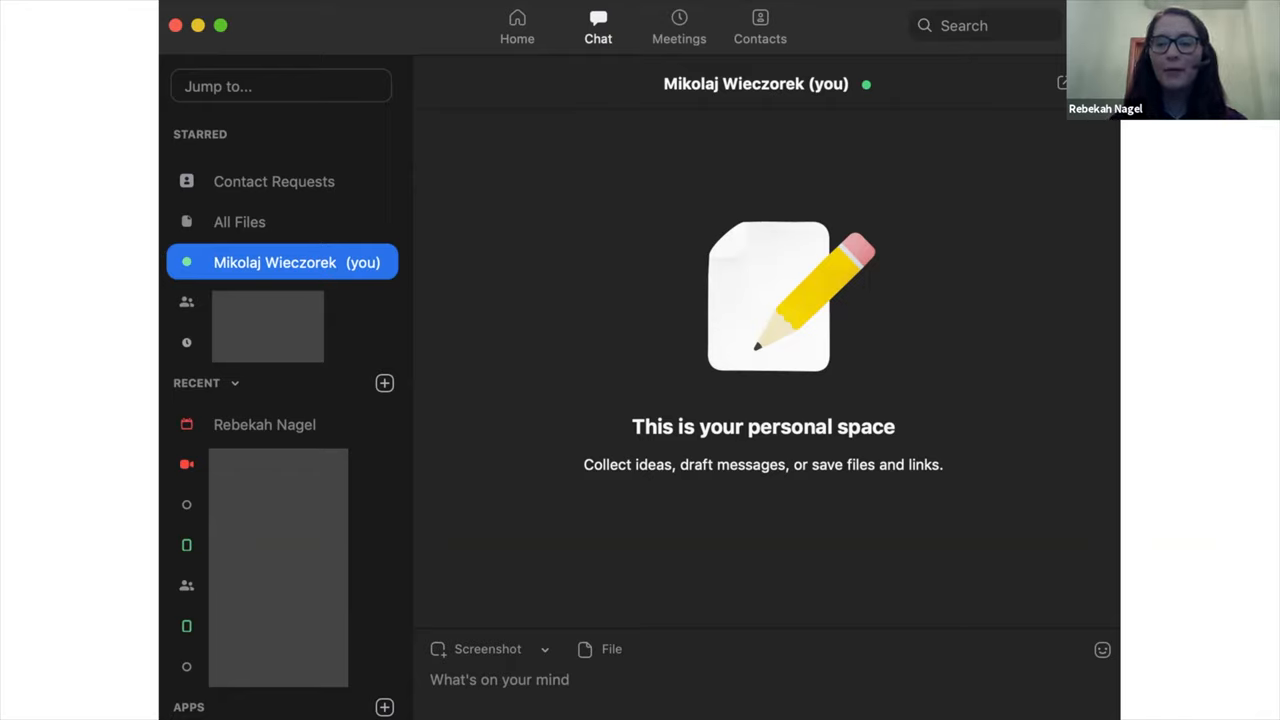
{"action": "left_click", "coordinate": [680, 24]}
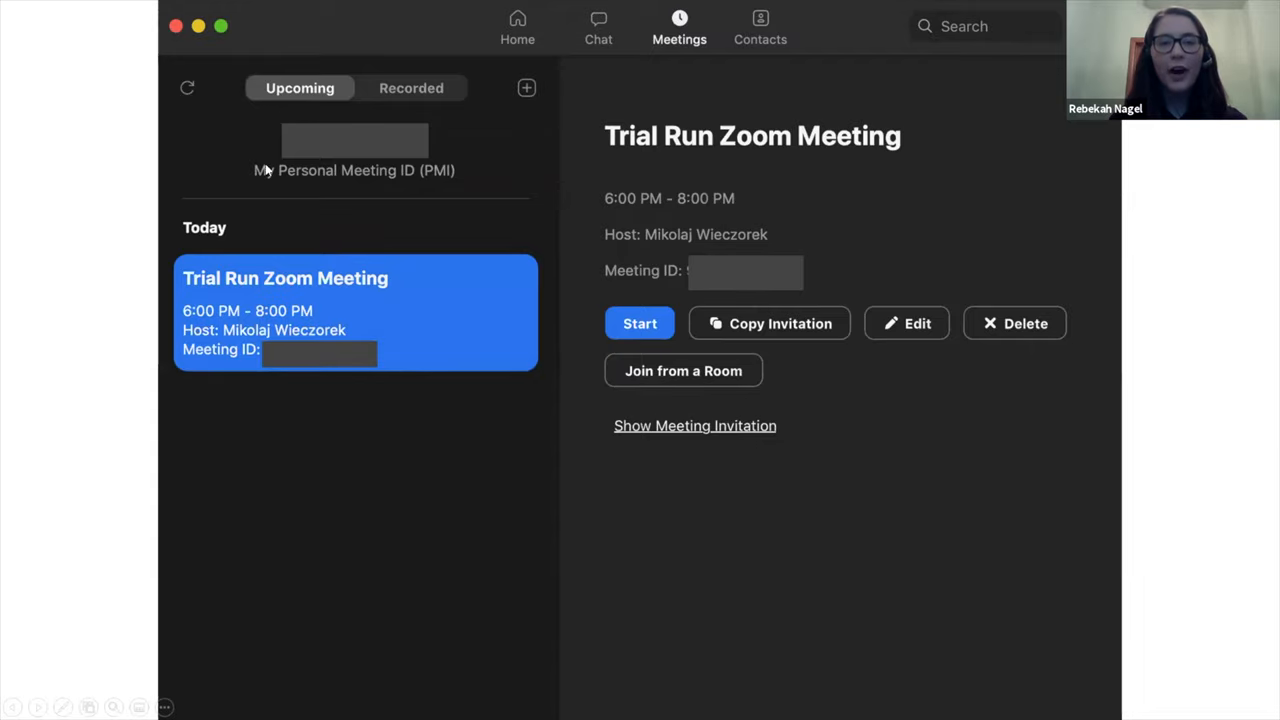
{"action": "mouse_move", "coordinate": [248, 176]}
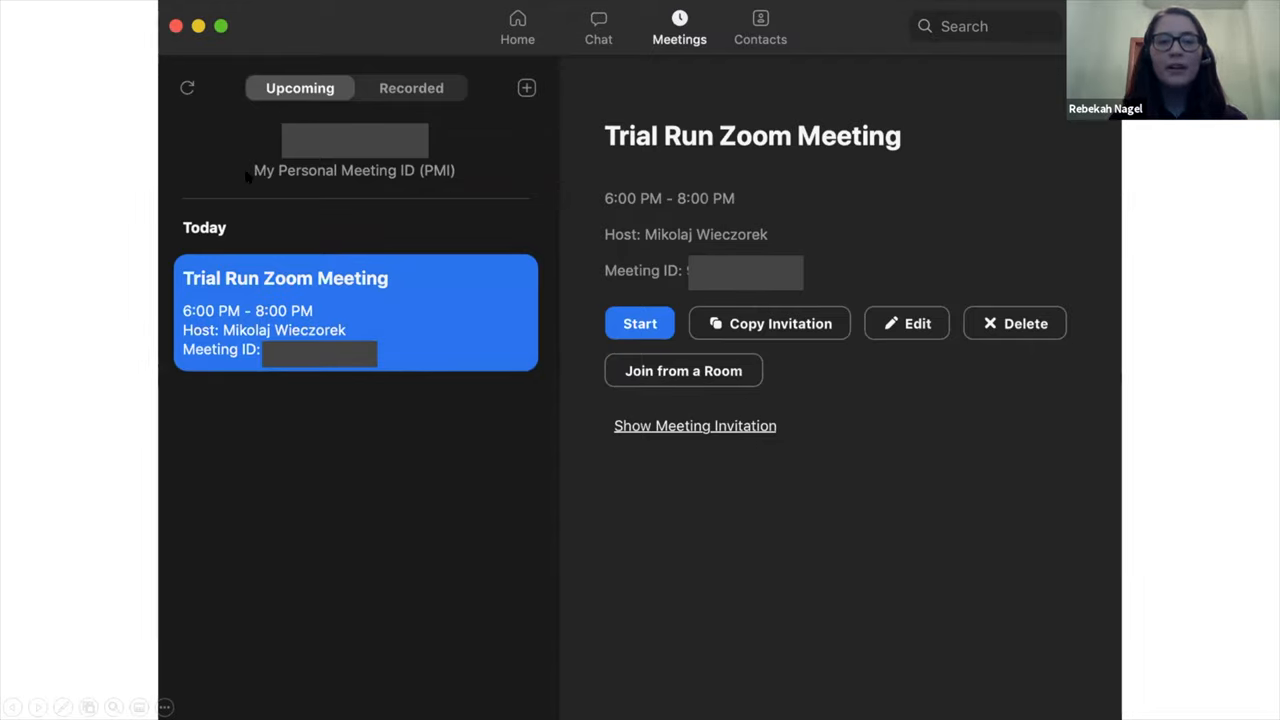
{"action": "mouse_move", "coordinate": [430, 224]}
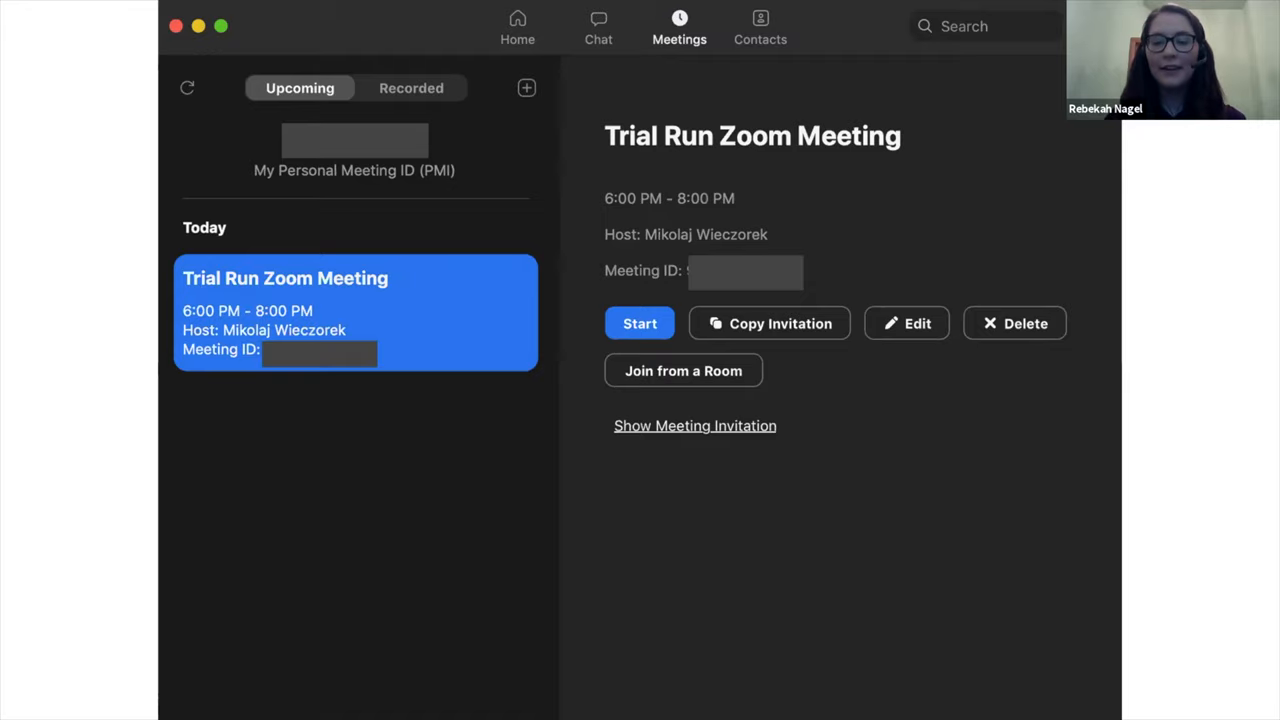
Show the Contacts directory listing Company Contacts and Zoom Rooms
{"action": "left_click", "coordinate": [760, 24]}
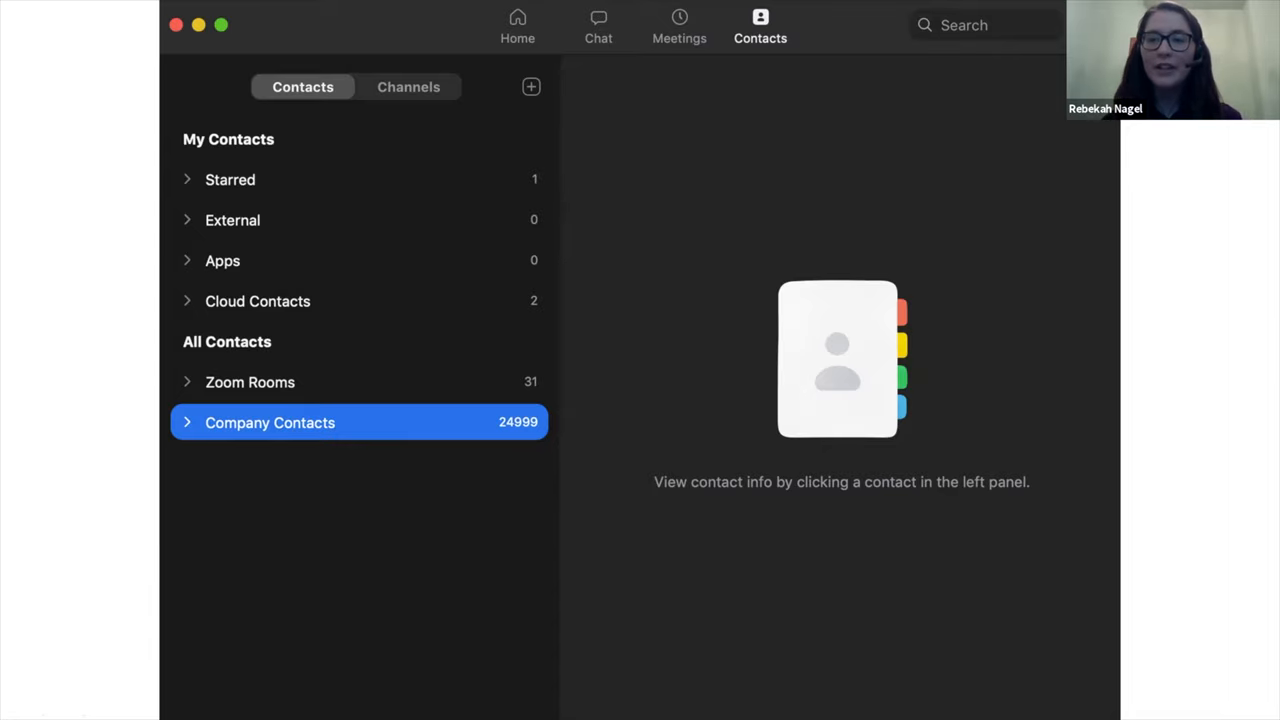
{"action": "mouse_move", "coordinate": [170, 348]}
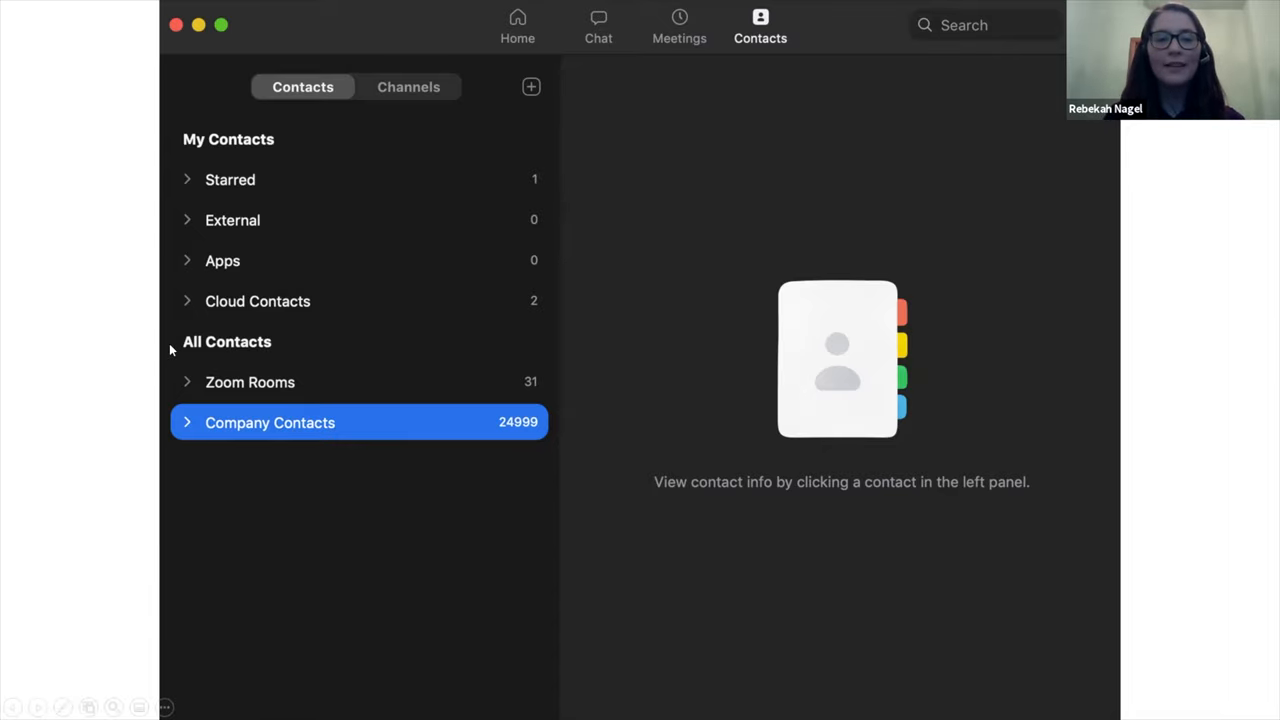
{"action": "mouse_move", "coordinate": [504, 442]}
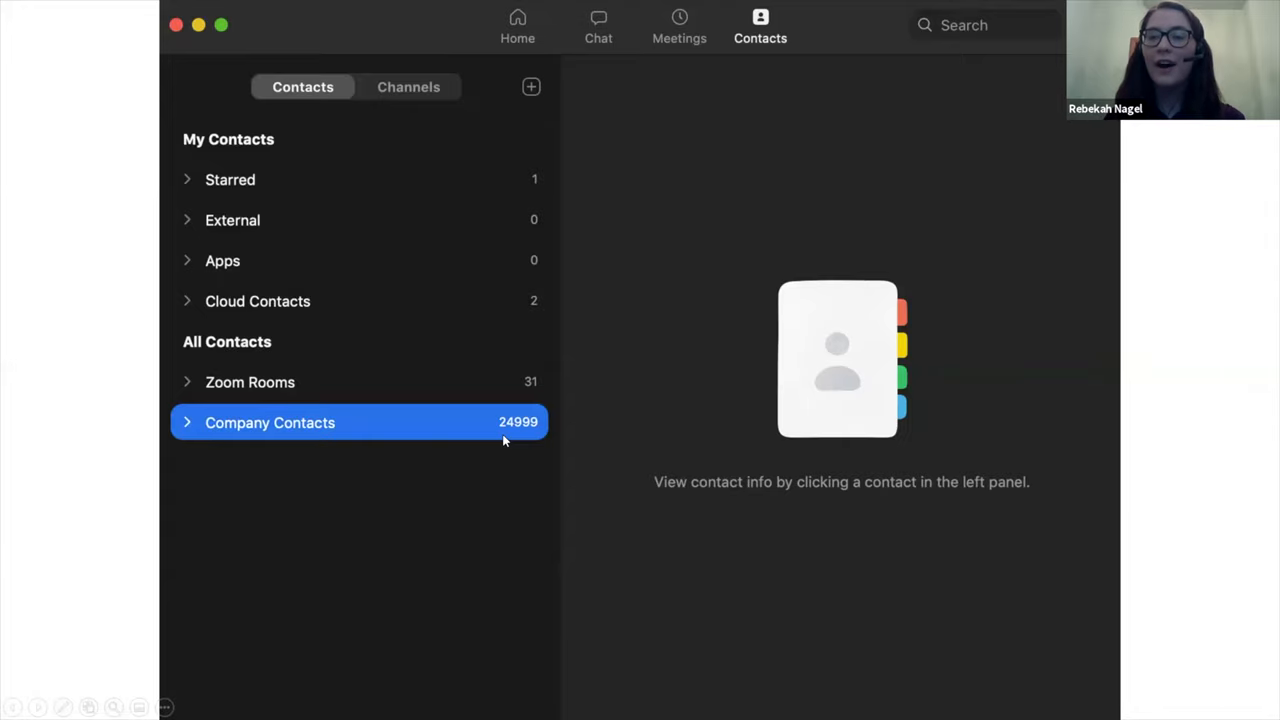
{"action": "mouse_move", "coordinate": [544, 320]}
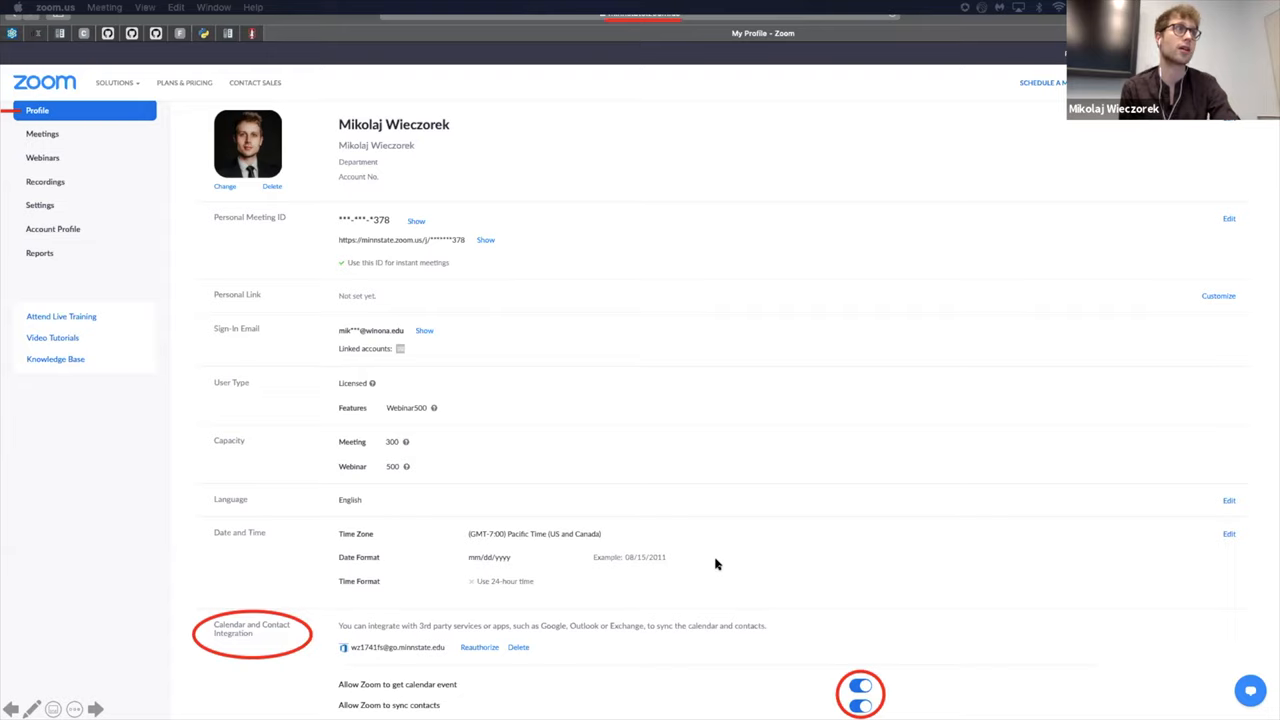
{"action": "mouse_move", "coordinate": [184, 522]}
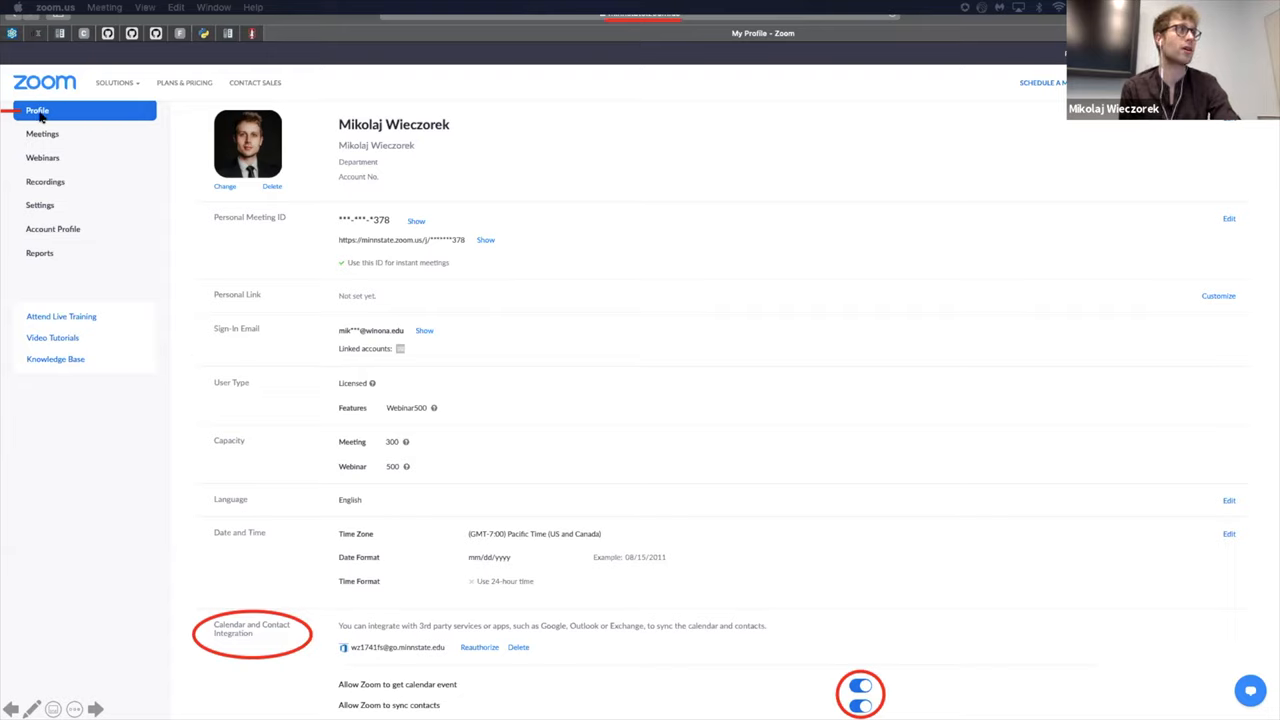
{"action": "mouse_move", "coordinate": [208, 332]}
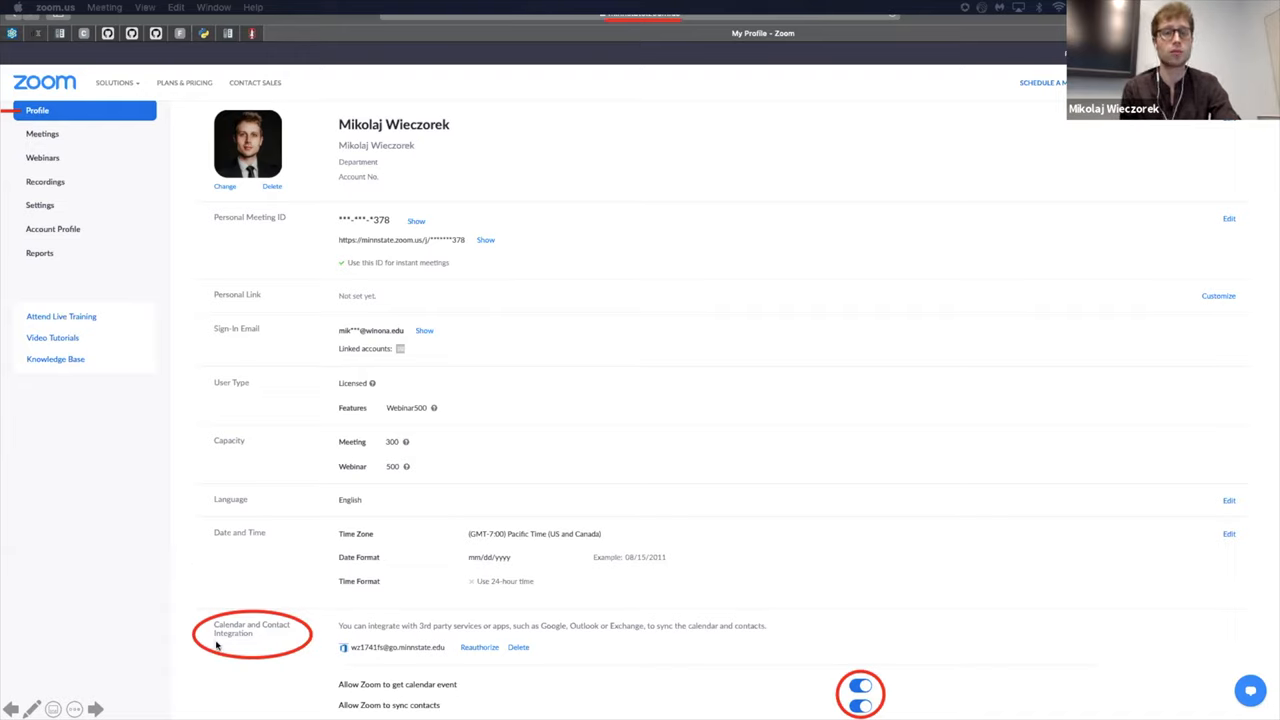
{"action": "mouse_move", "coordinate": [290, 650]}
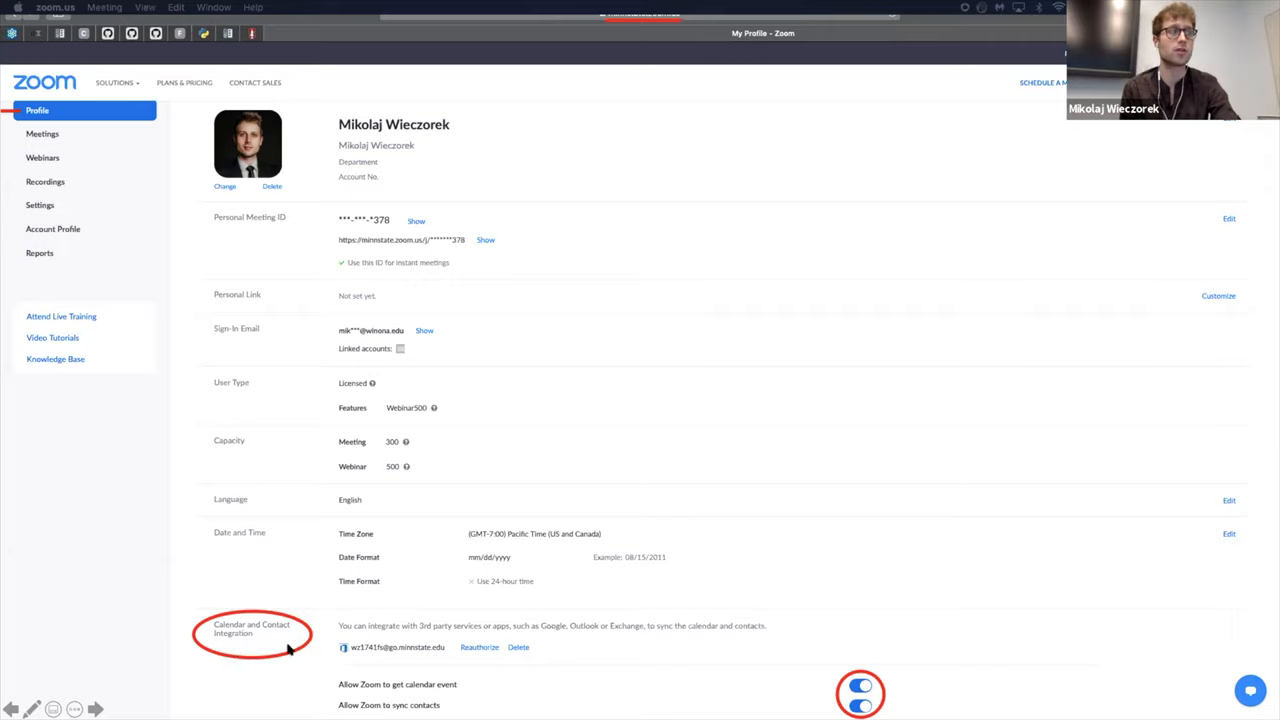
{"action": "scroll", "scroll_direction": "down", "scroll_amount": 3}
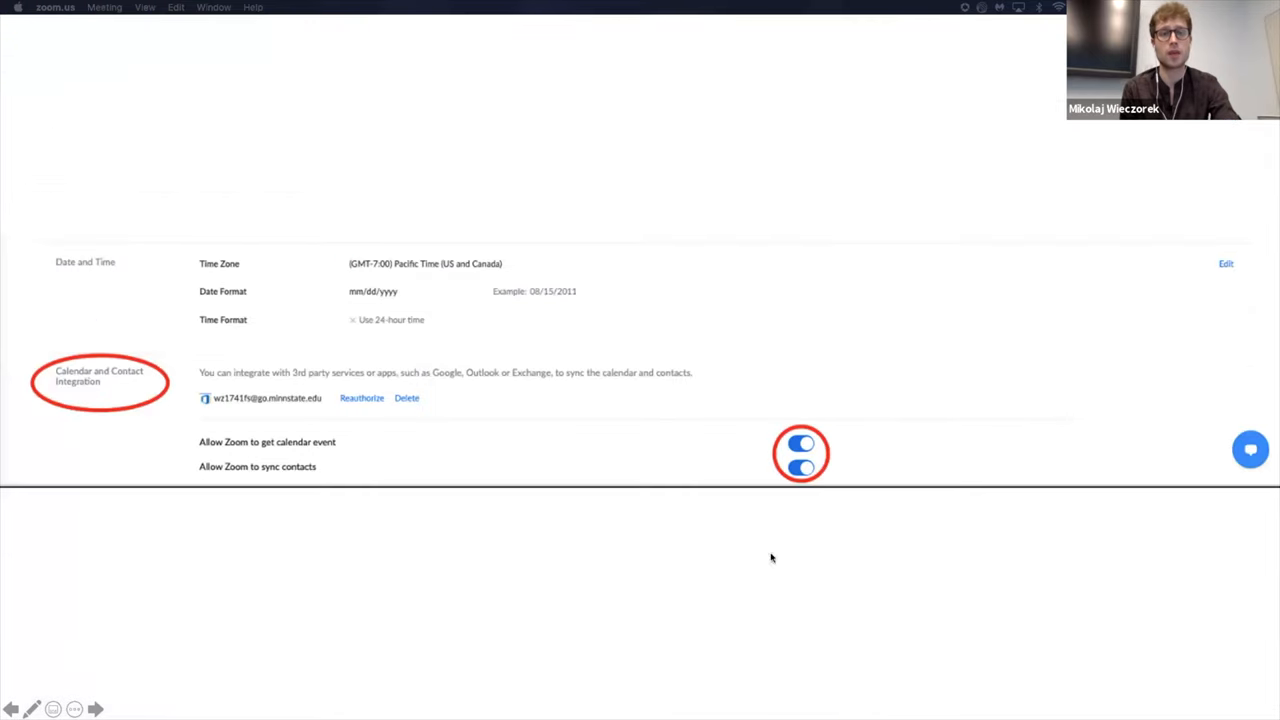
{"action": "mouse_move", "coordinate": [270, 486]}
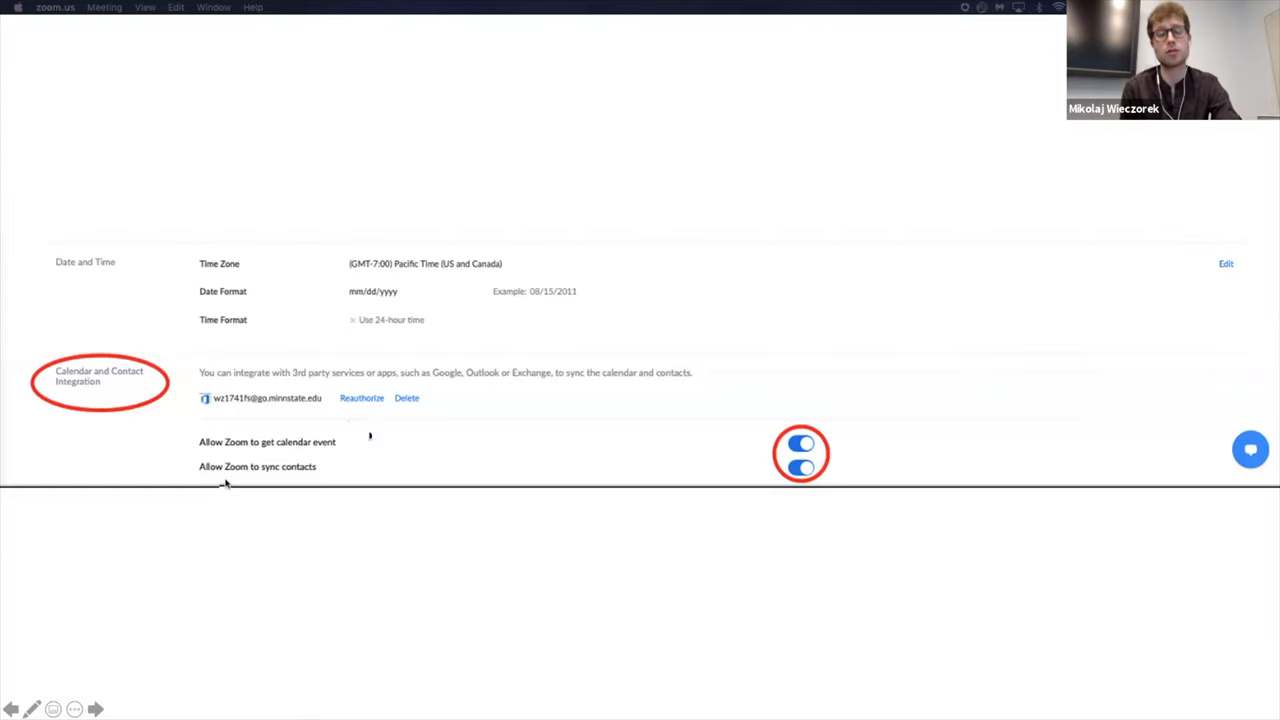
{"action": "mouse_move", "coordinate": [376, 442]}
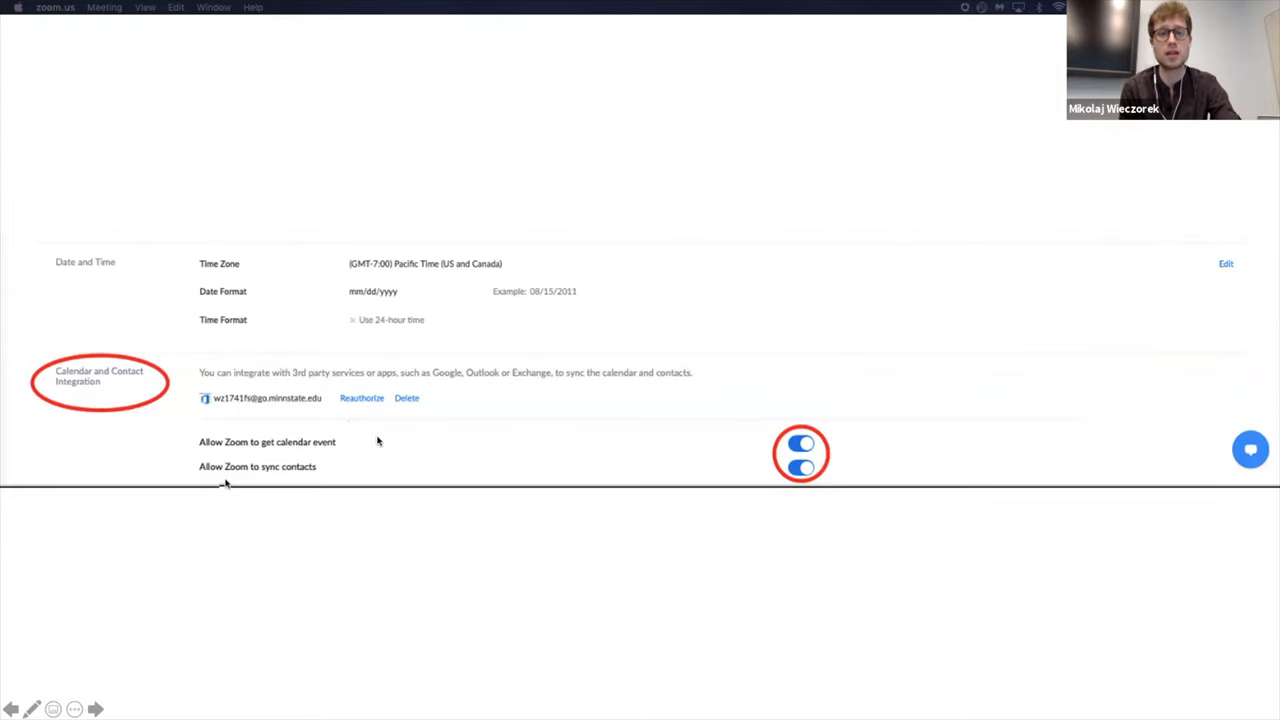
{"action": "mouse_move", "coordinate": [784, 466]}
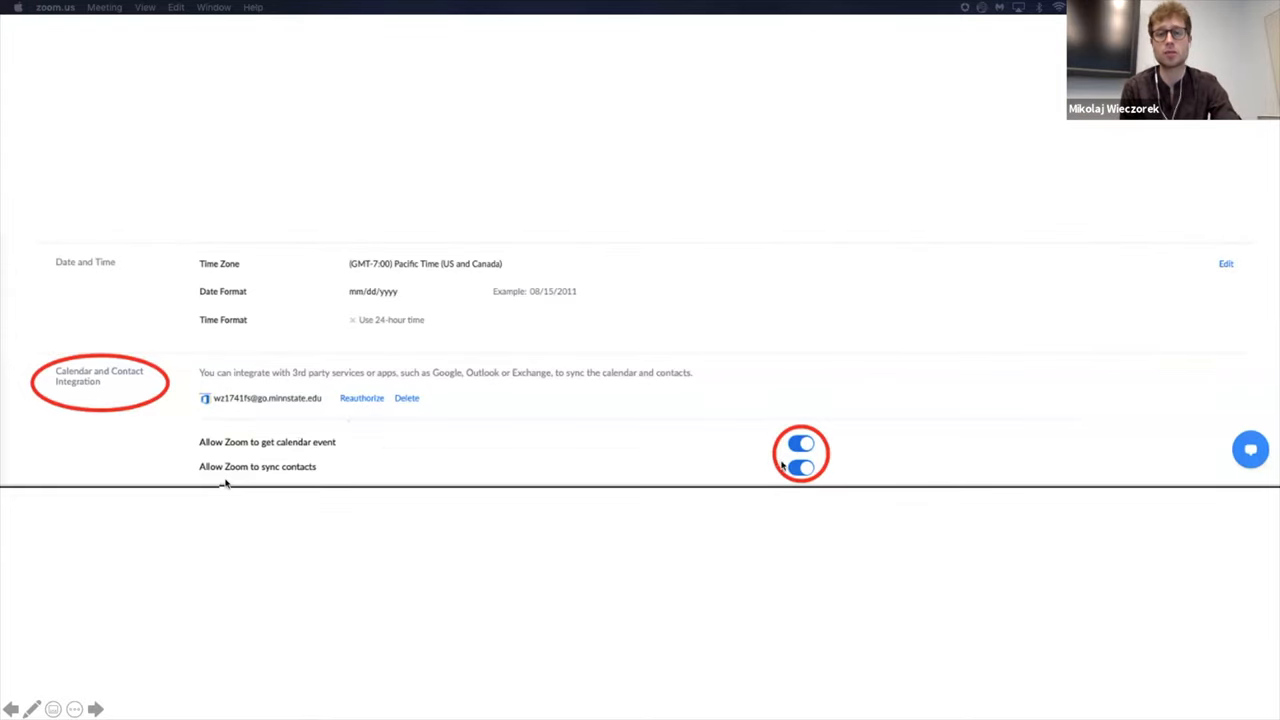
{"action": "mouse_move", "coordinate": [790, 500]}
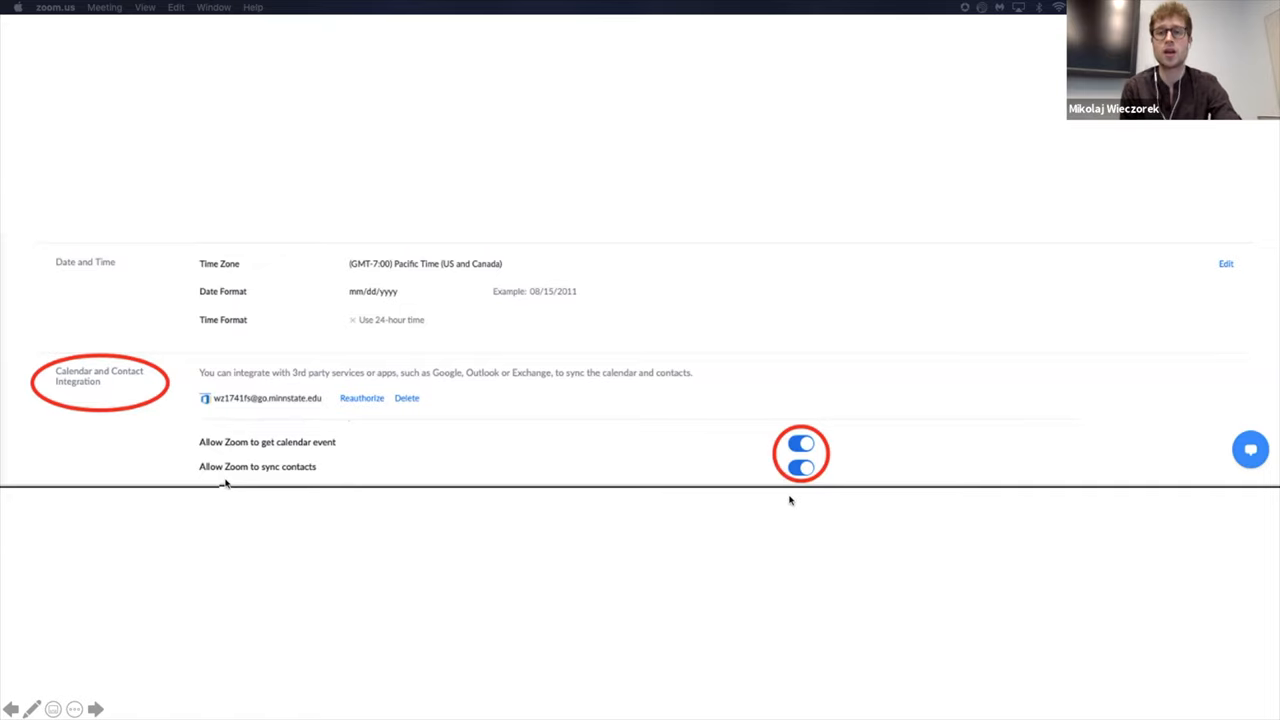
{"action": "mouse_move", "coordinate": [806, 504]}
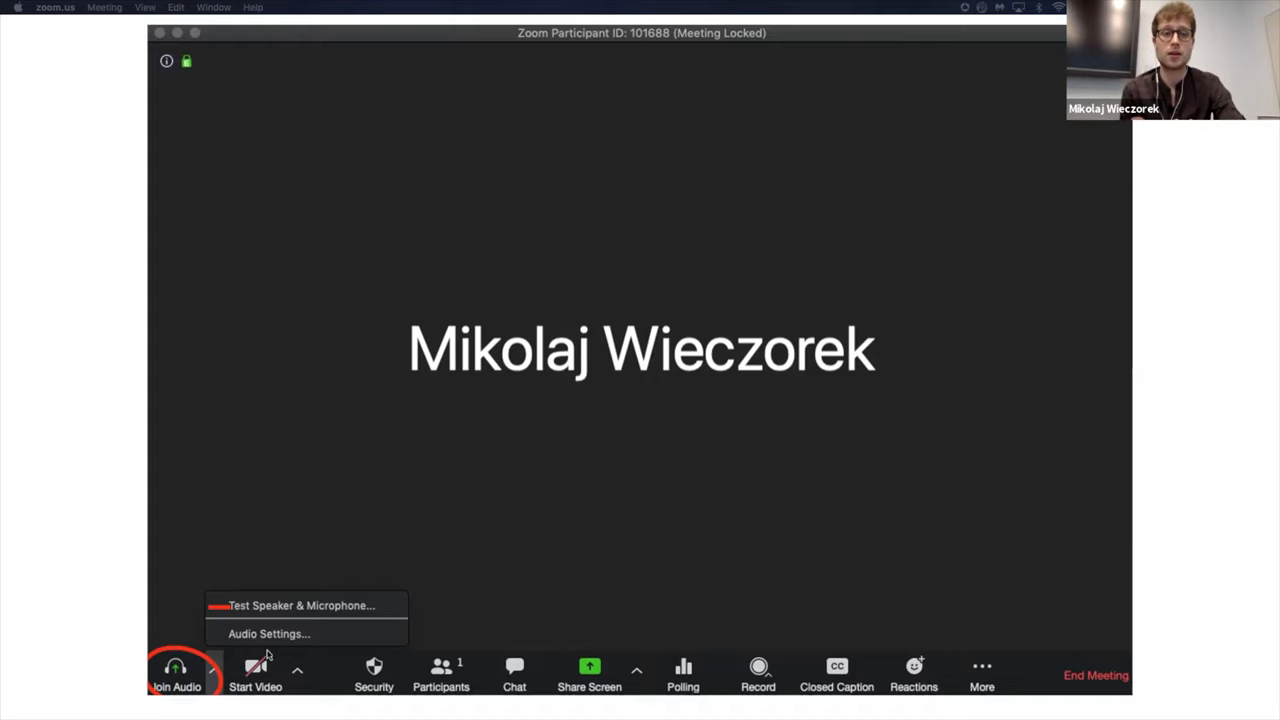
Bring up the Join Audio options on the Computer Audio choice
{"action": "left_click", "coordinate": [300, 604]}
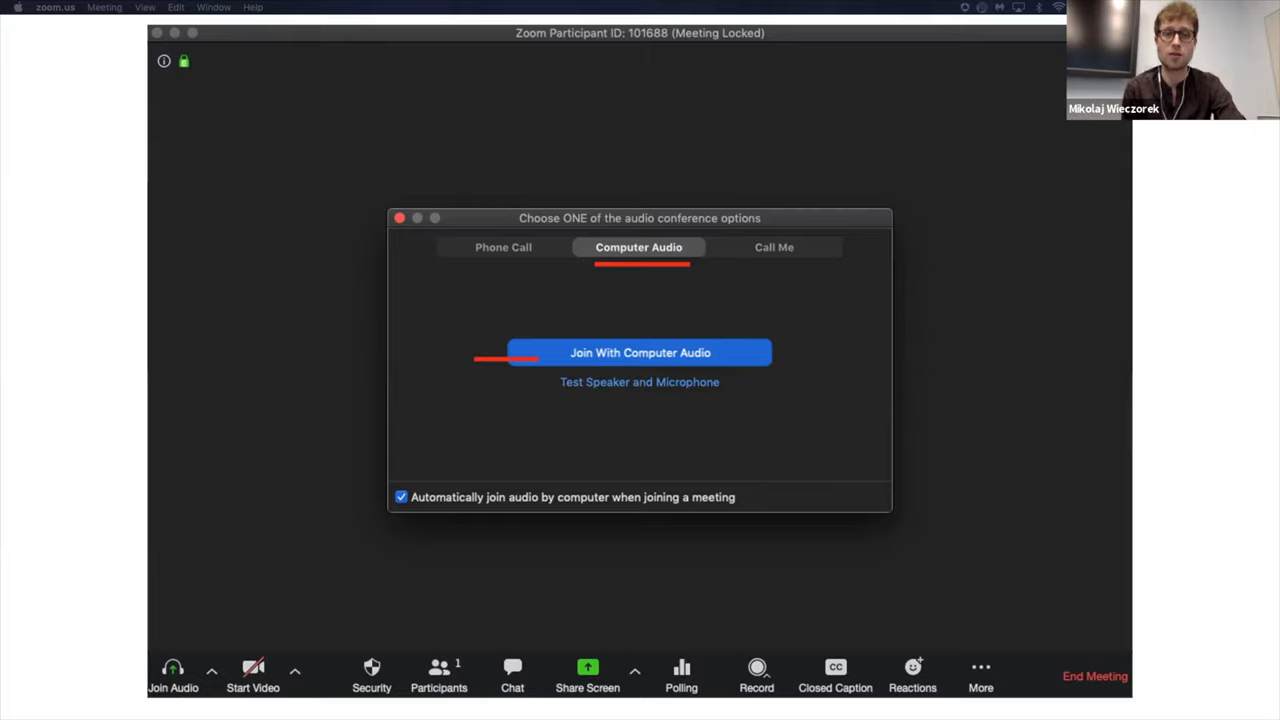
{"action": "mouse_move", "coordinate": [418, 456]}
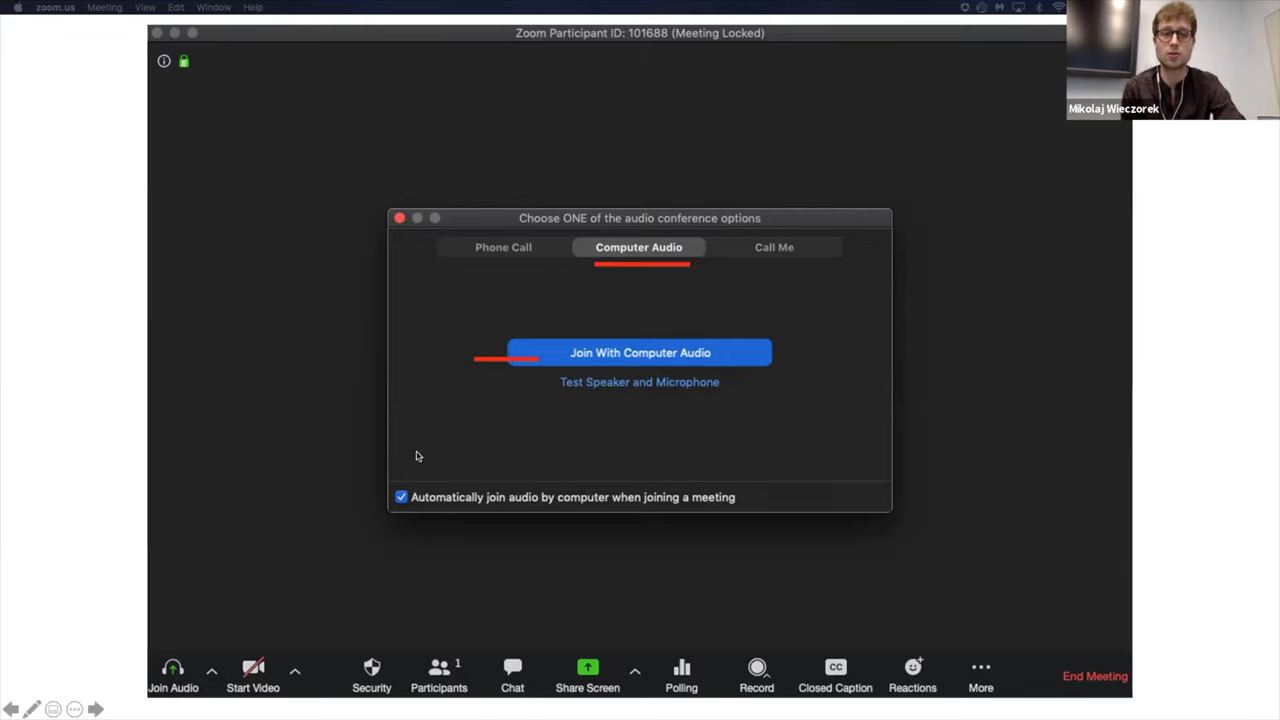
{"action": "mouse_move", "coordinate": [544, 518]}
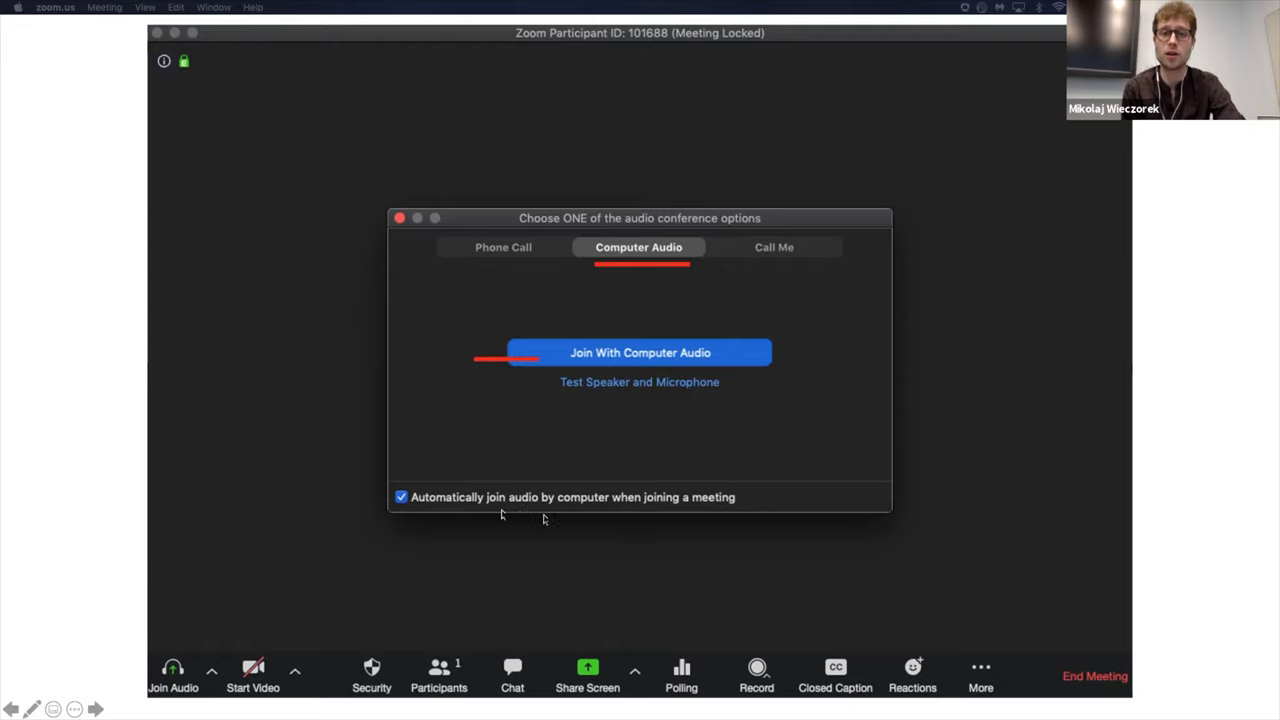
{"action": "mouse_move", "coordinate": [636, 510]}
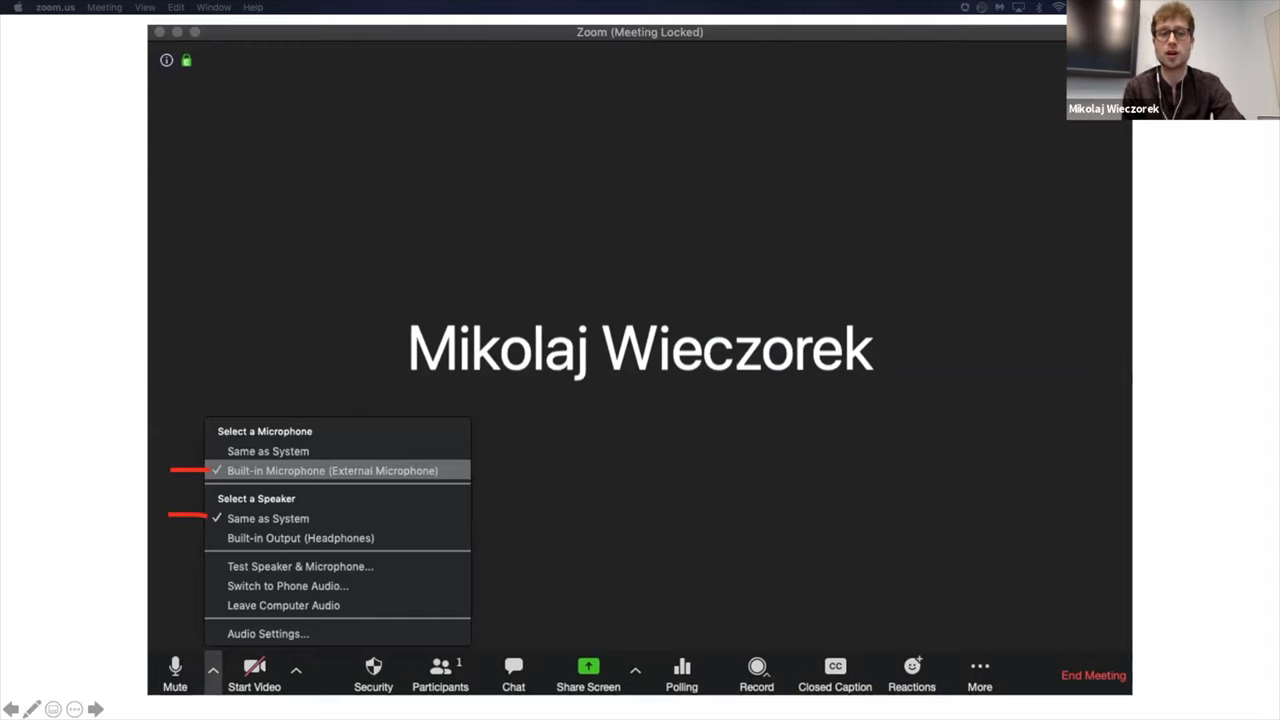
{"action": "mouse_move", "coordinate": [198, 502]}
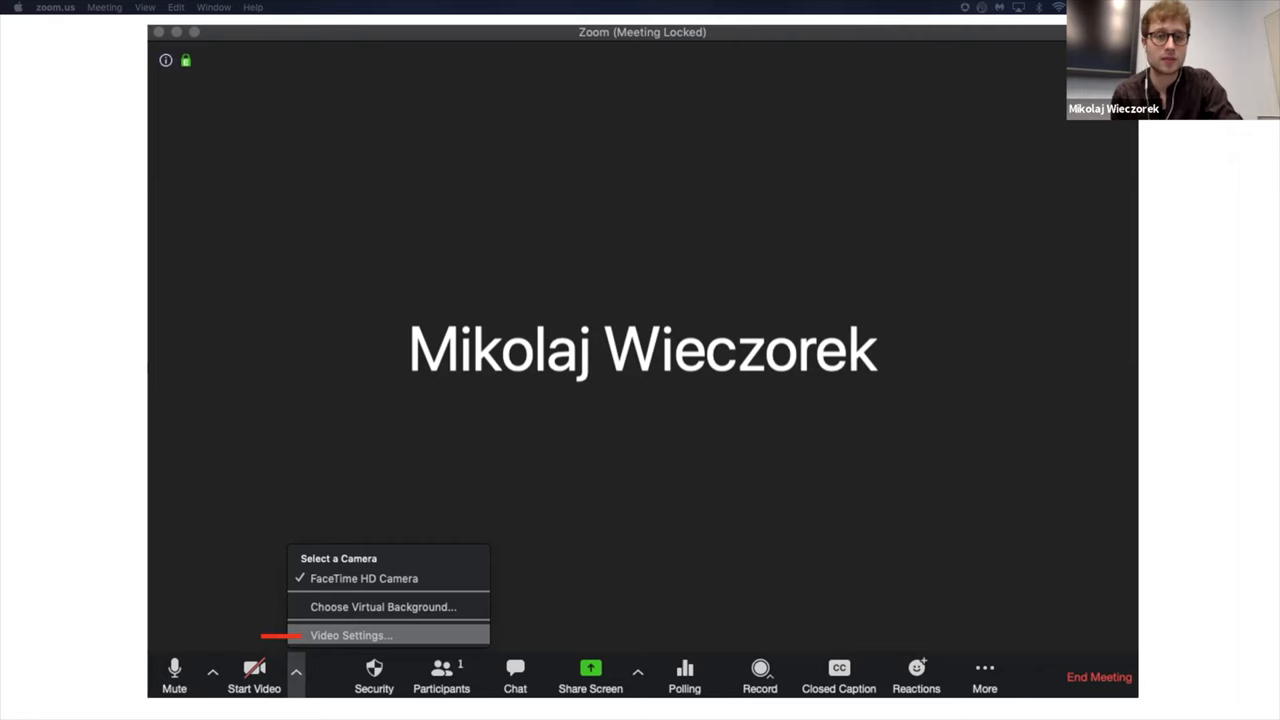
{"action": "left_click", "coordinate": [352, 636]}
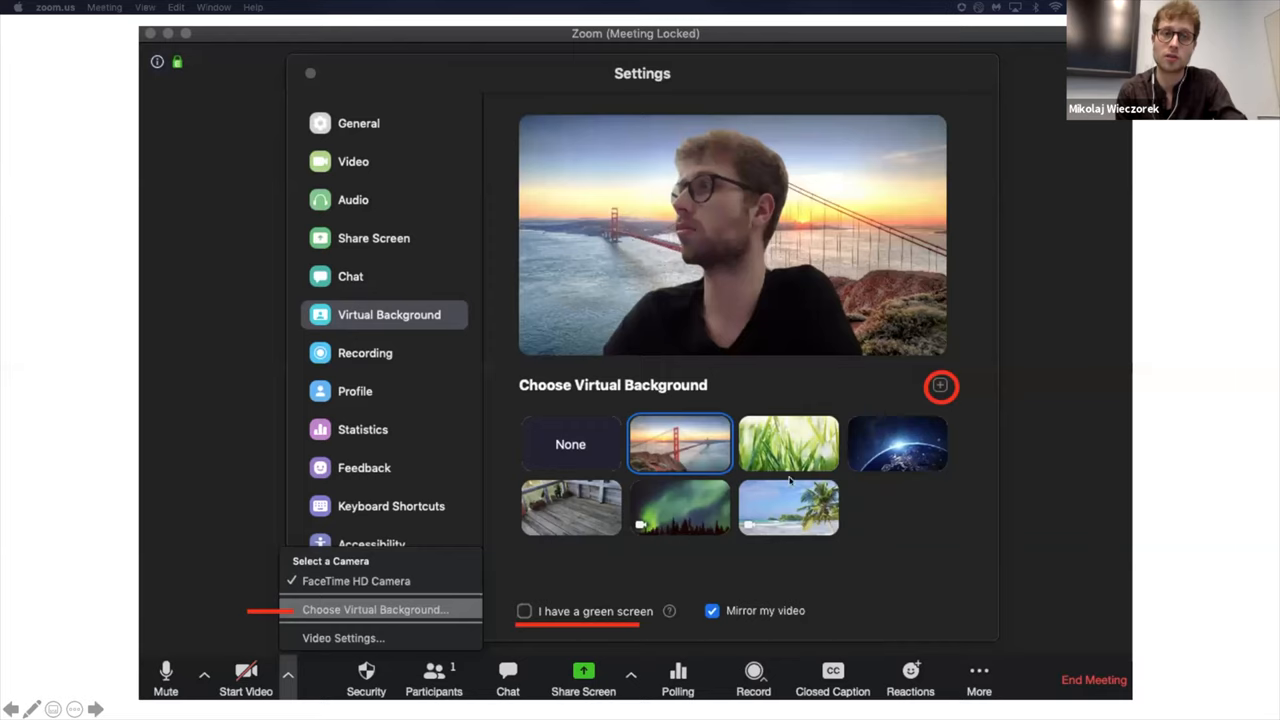
{"action": "mouse_move", "coordinate": [858, 500]}
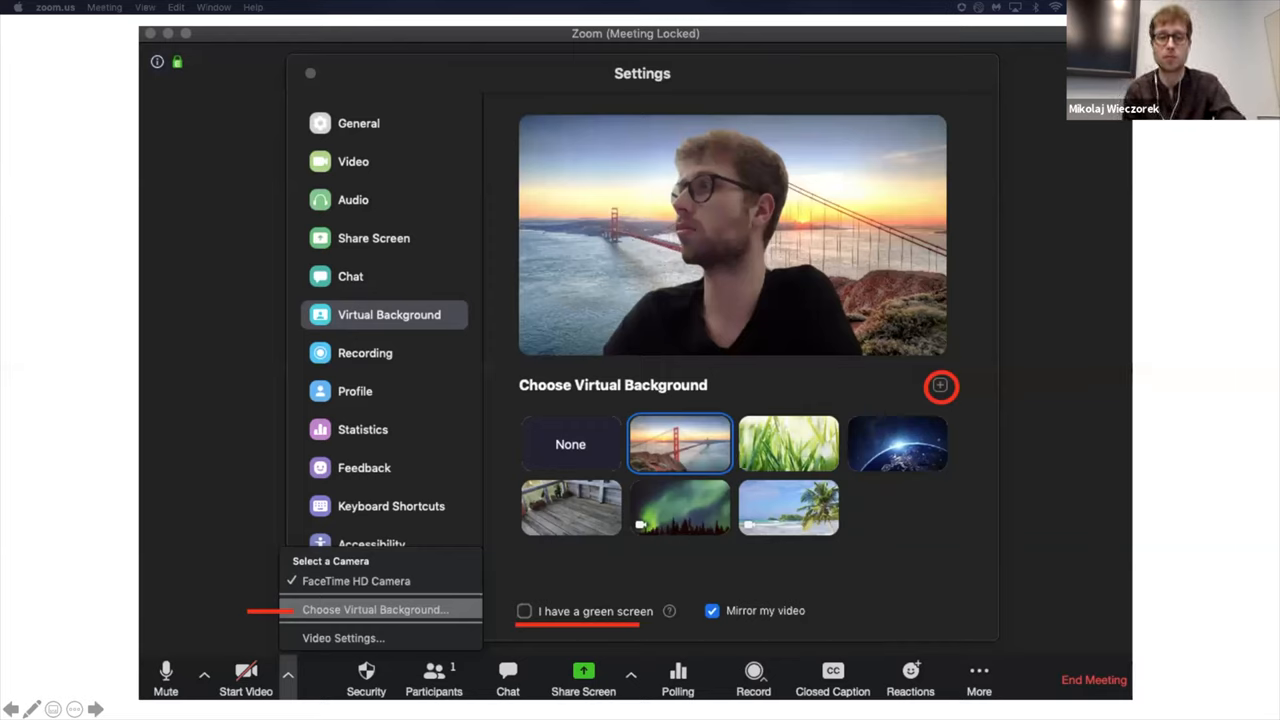
{"action": "mouse_move", "coordinate": [956, 424]}
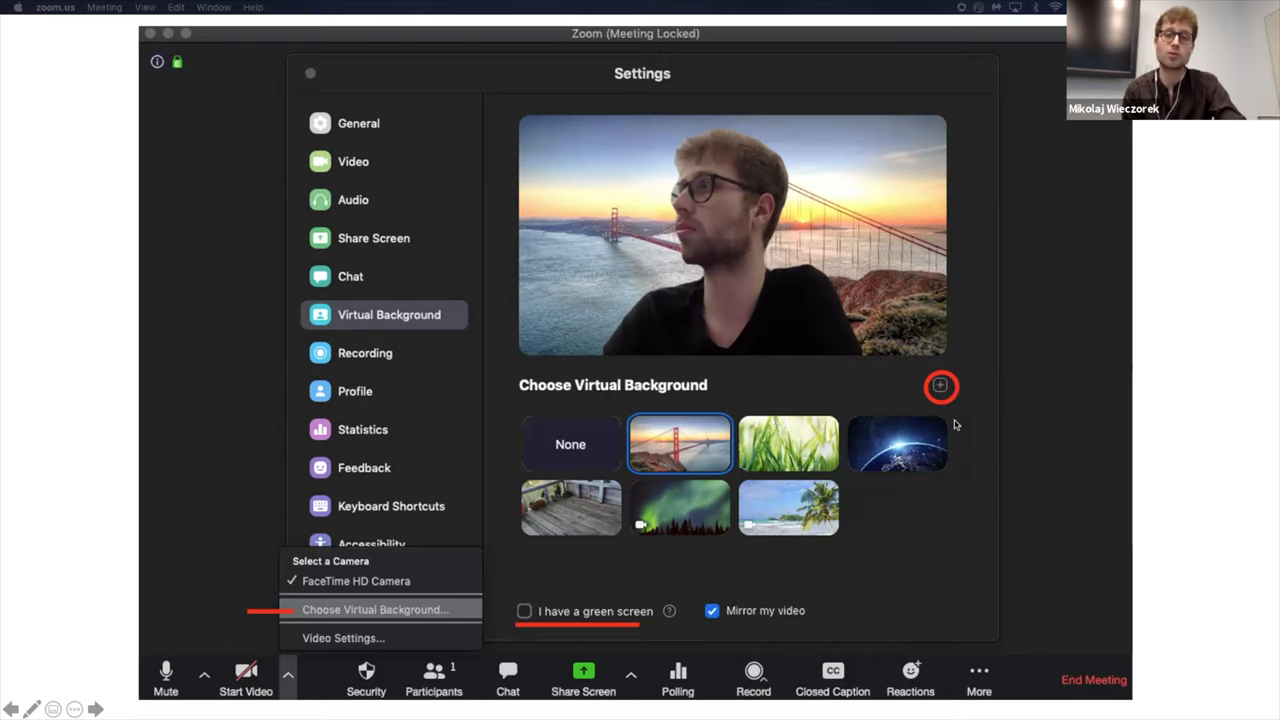
{"action": "mouse_move", "coordinate": [944, 476]}
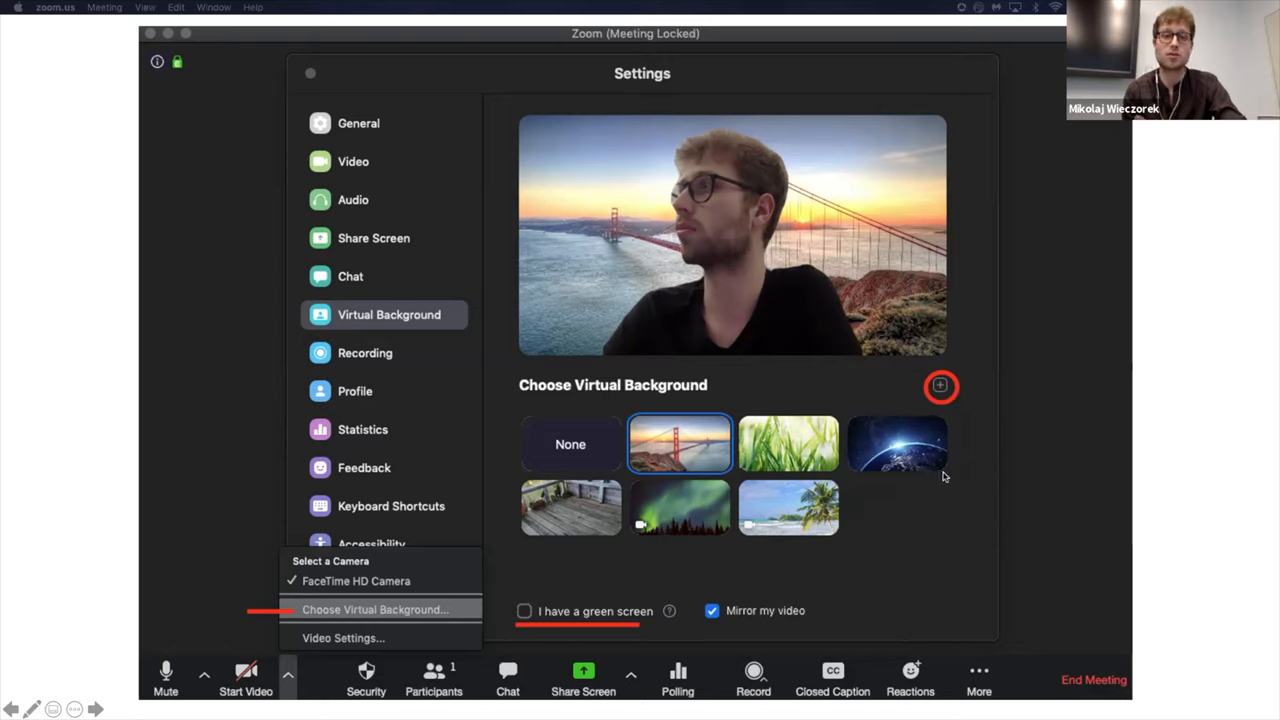
{"action": "mouse_move", "coordinate": [920, 540]}
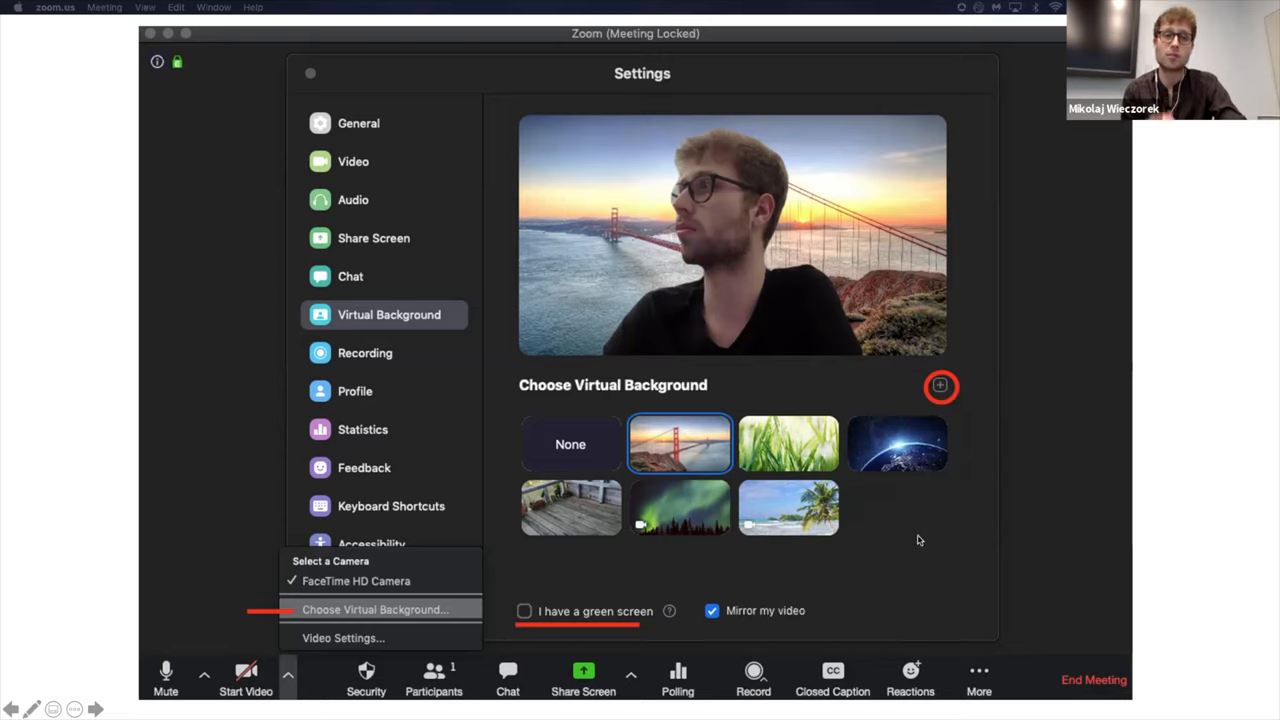
{"action": "mouse_move", "coordinate": [818, 588]}
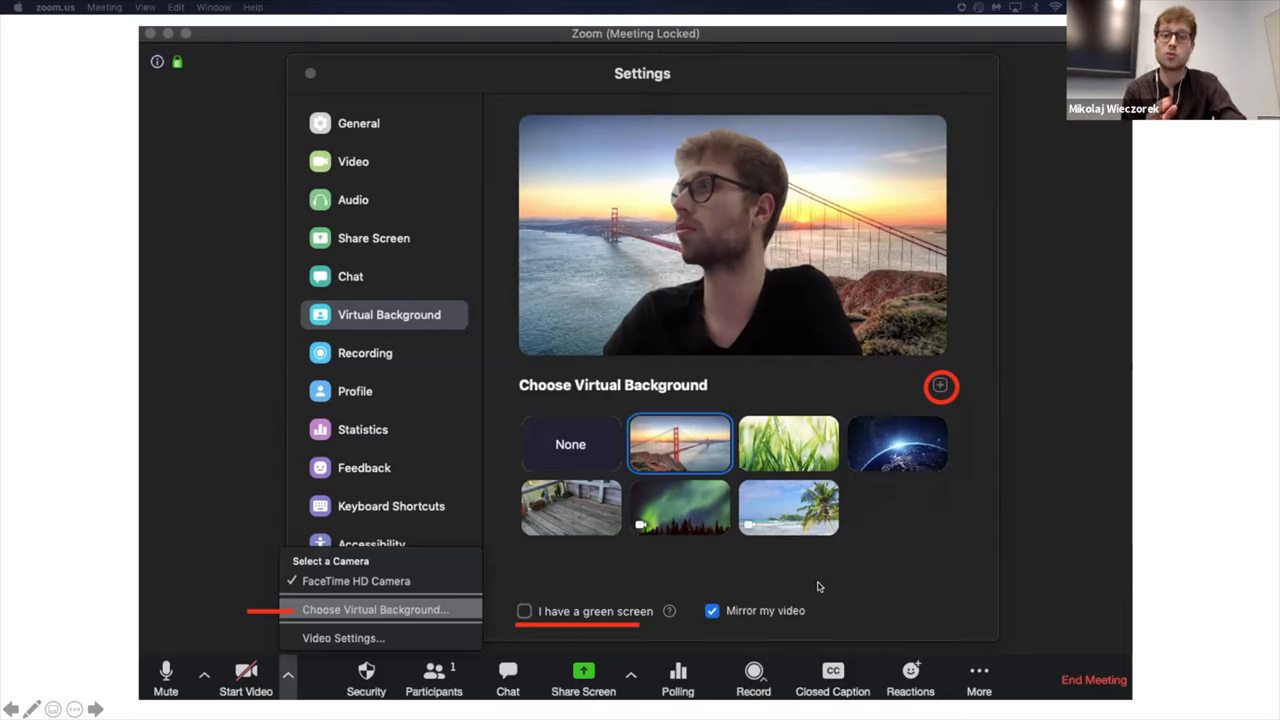
{"action": "mouse_move", "coordinate": [564, 648]}
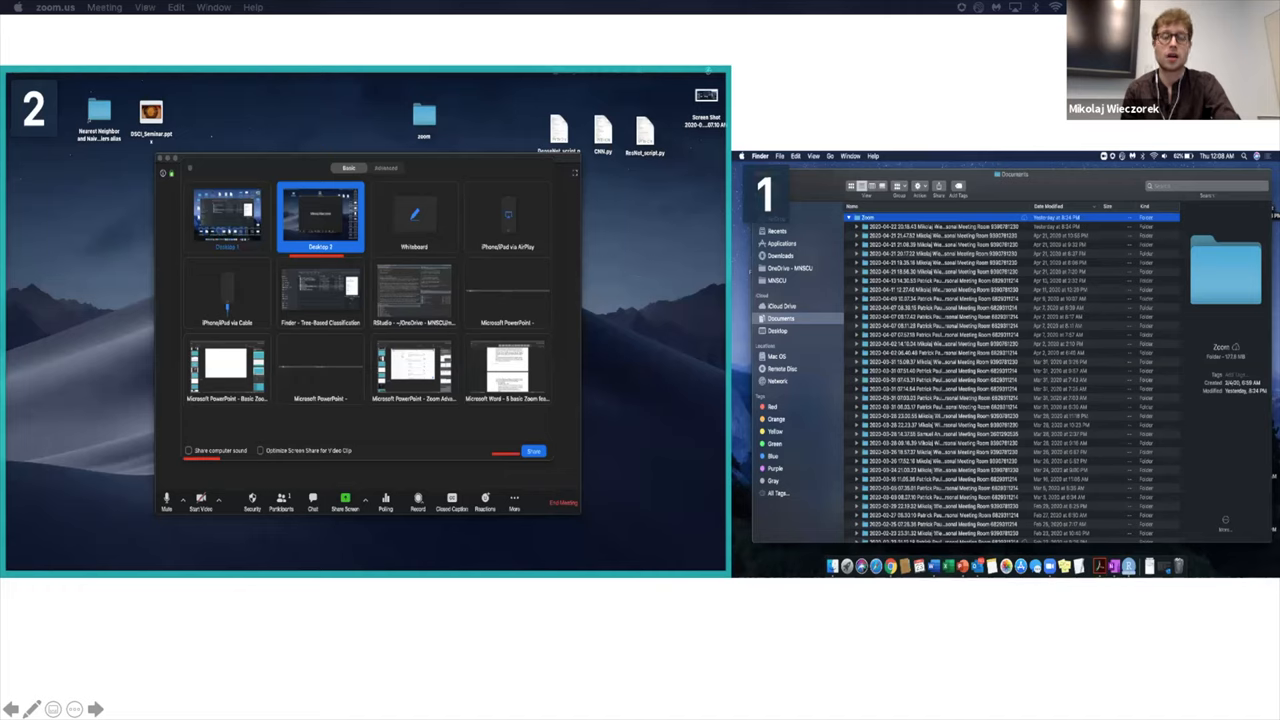
{"action": "mouse_move", "coordinate": [28, 170]}
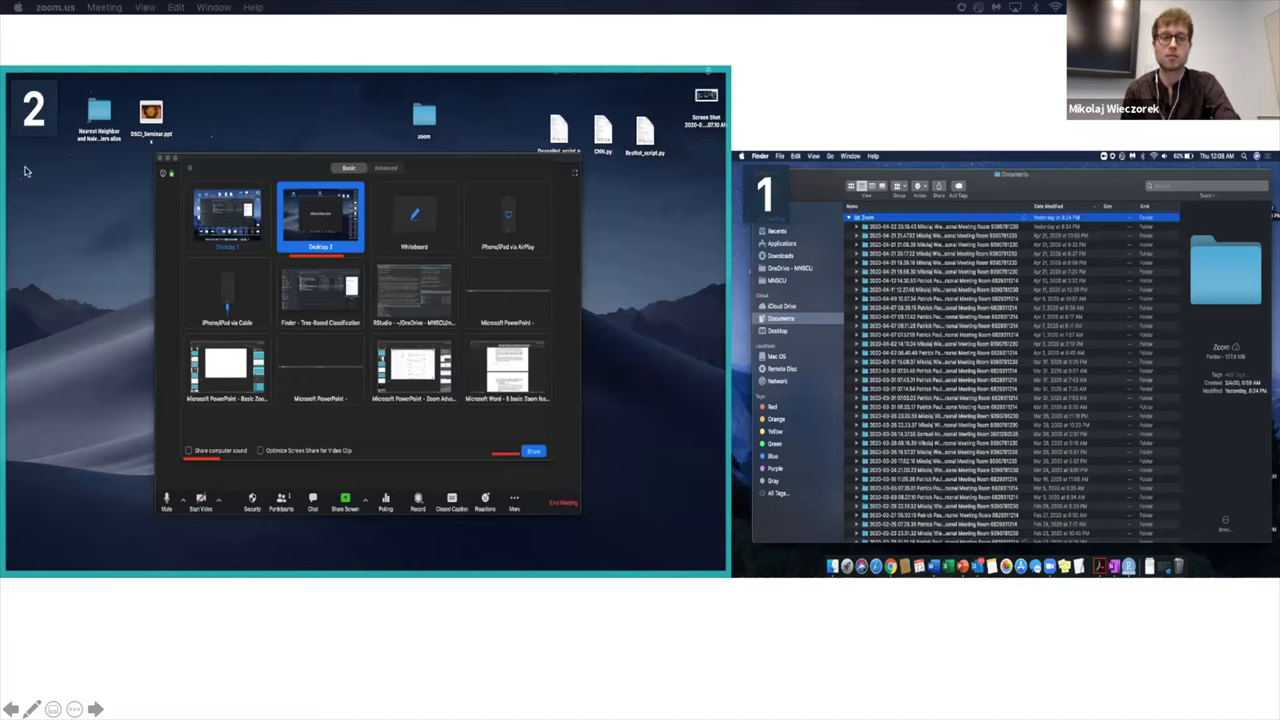
{"action": "mouse_move", "coordinate": [40, 388]}
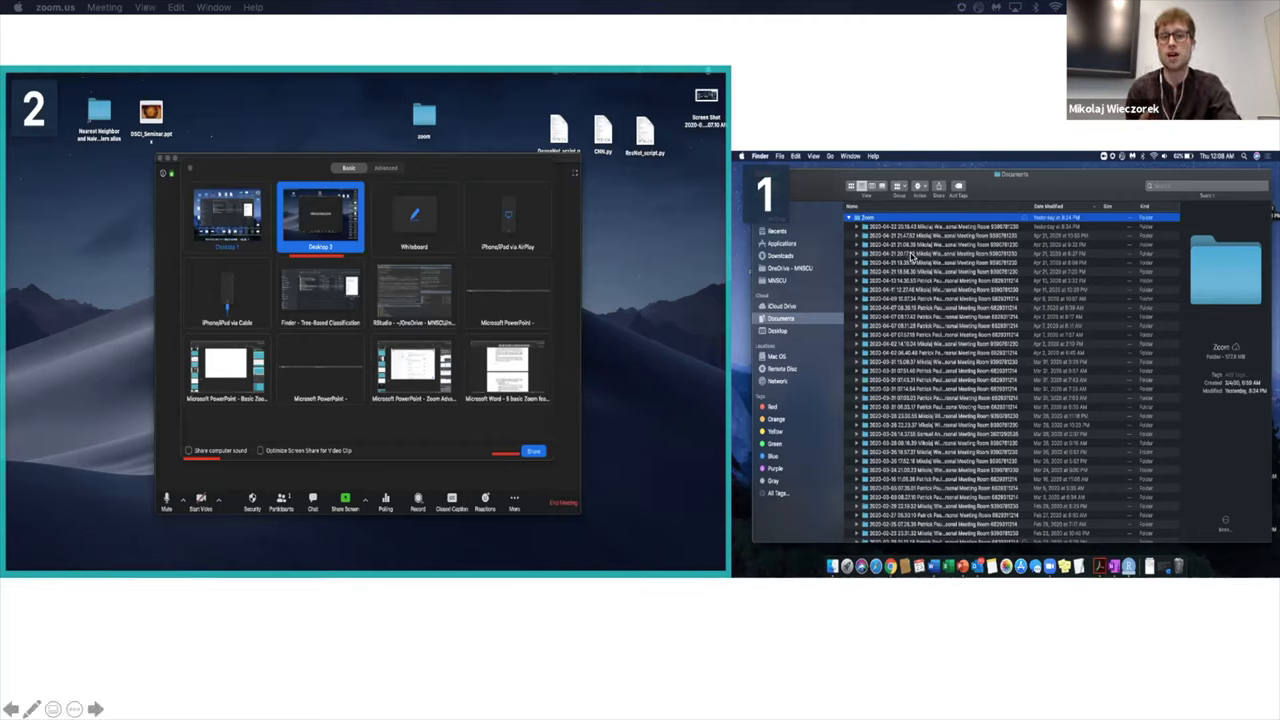
{"action": "mouse_move", "coordinate": [900, 256]}
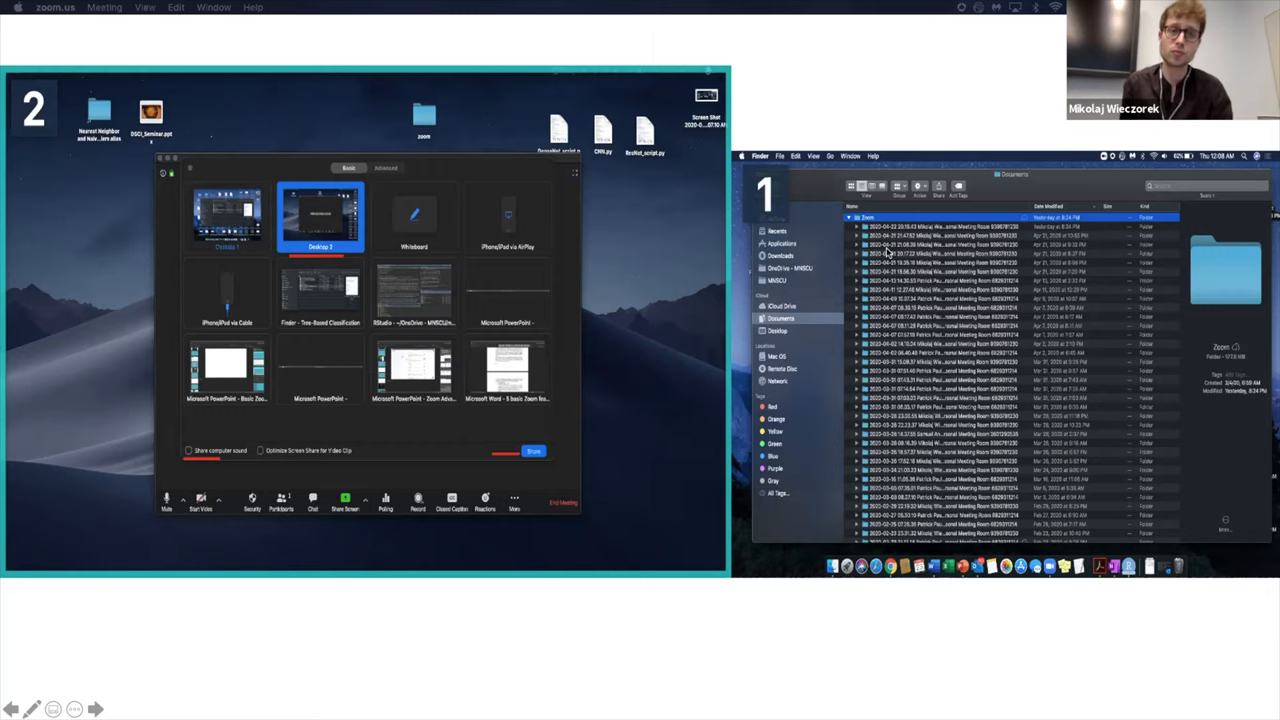
{"action": "mouse_move", "coordinate": [668, 284]}
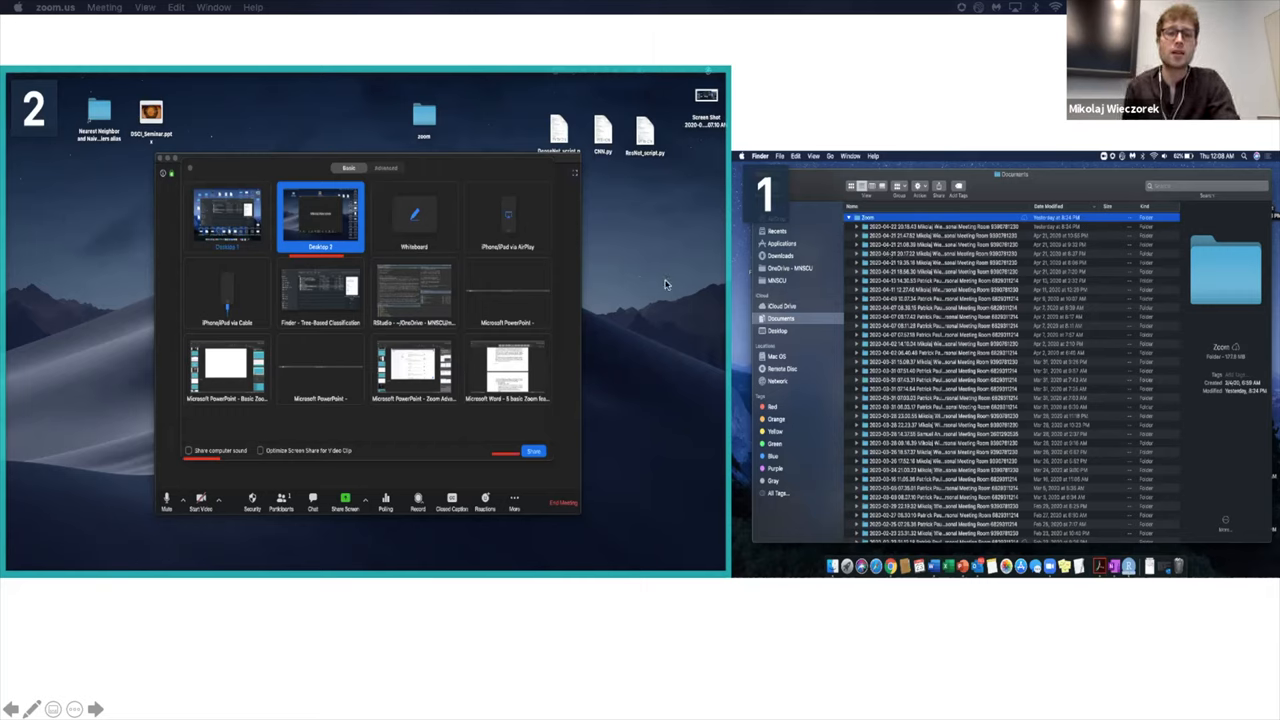
{"action": "mouse_move", "coordinate": [318, 258]}
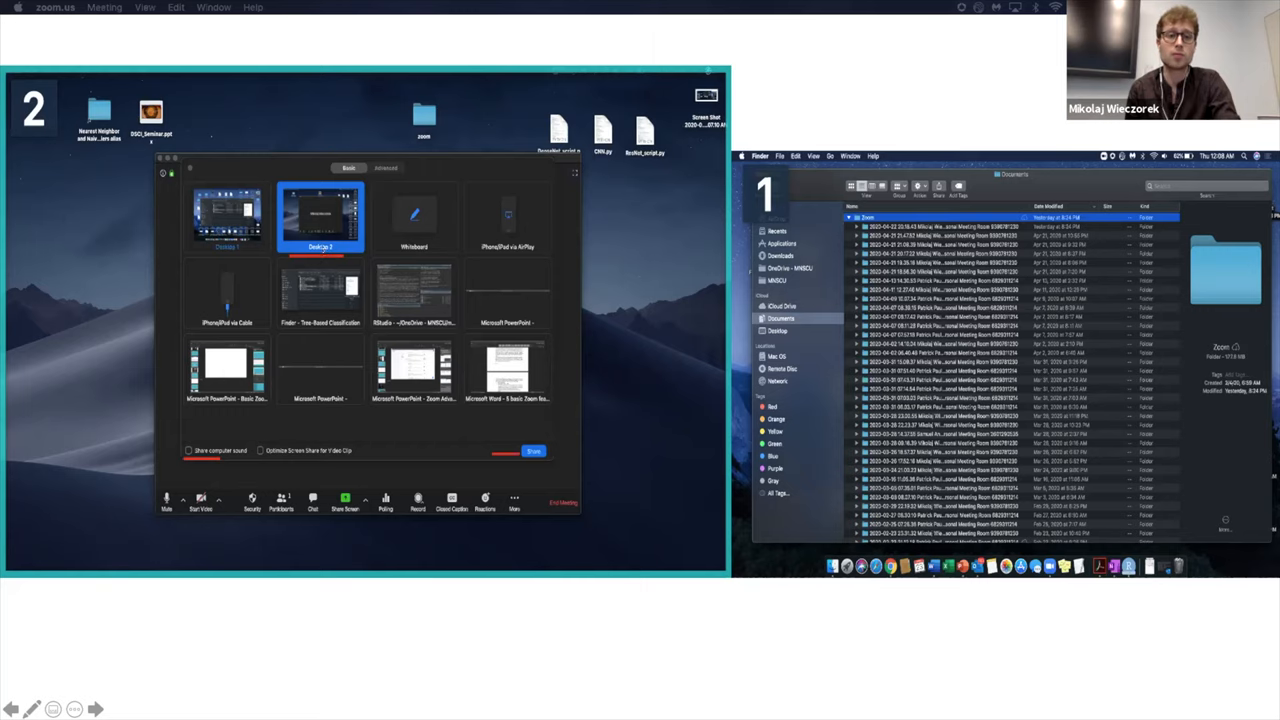
{"action": "mouse_move", "coordinate": [208, 472]}
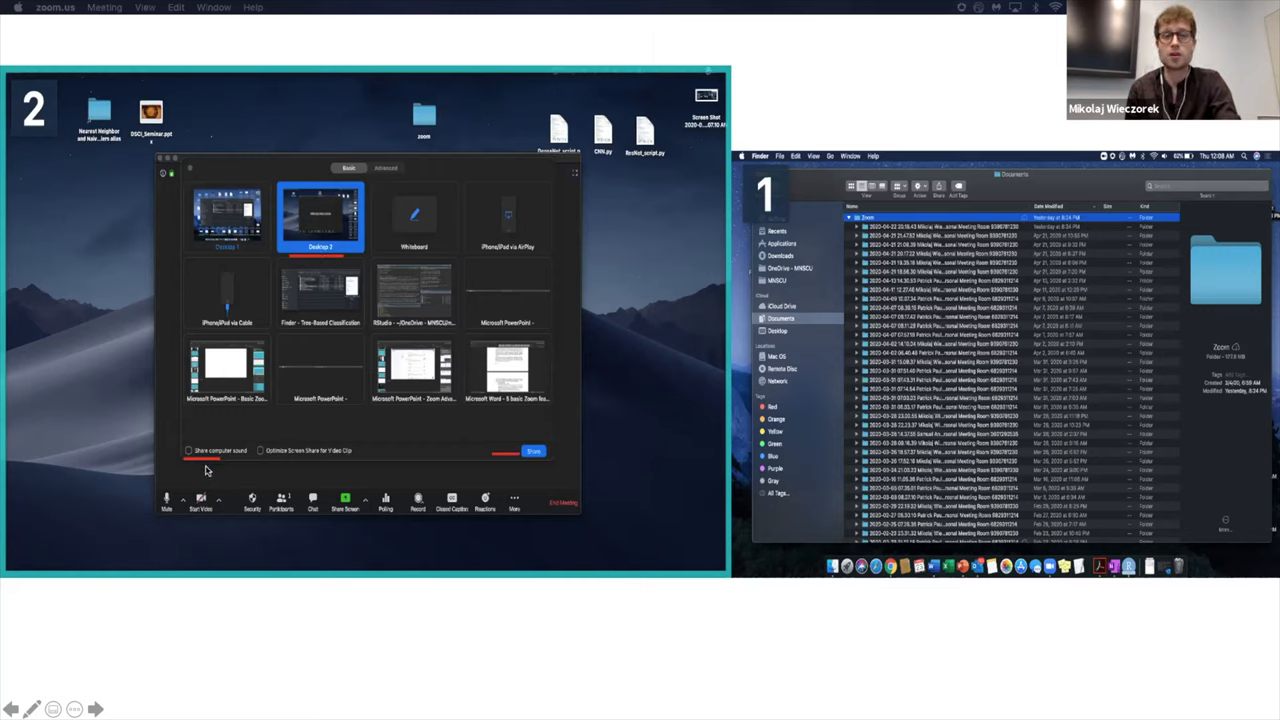
{"action": "mouse_move", "coordinate": [212, 472]}
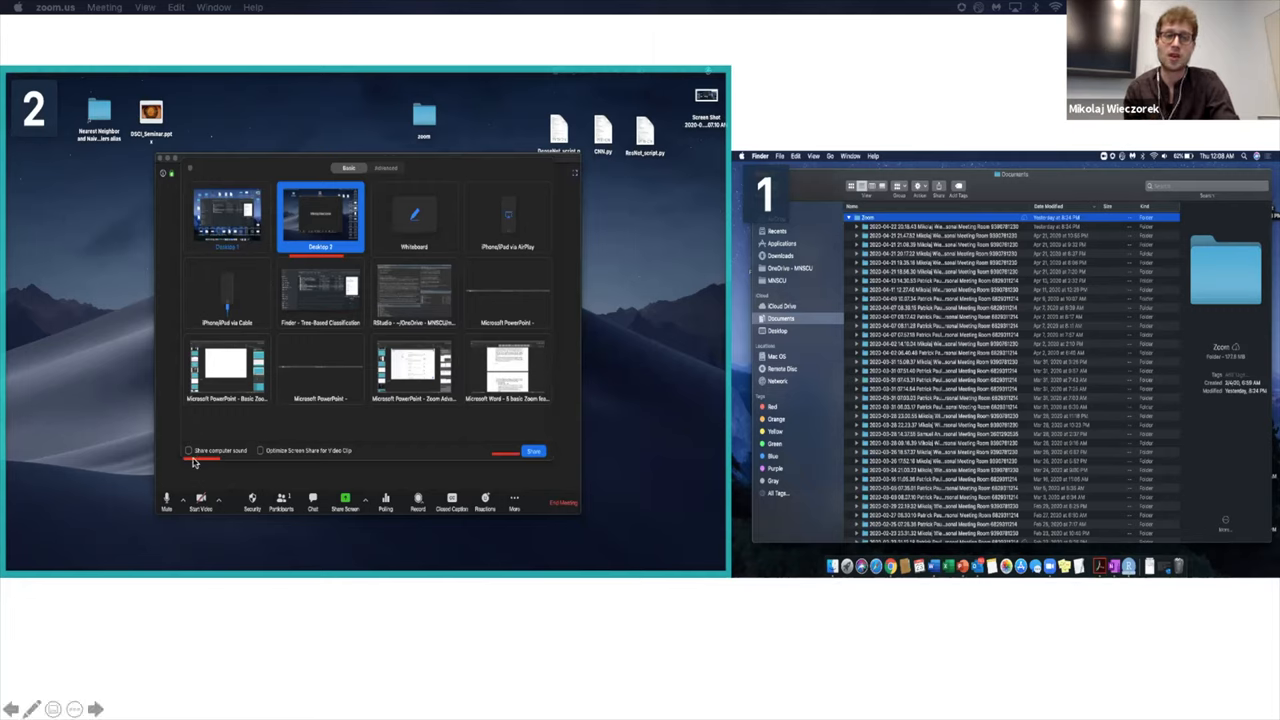
{"action": "mouse_move", "coordinate": [308, 524]}
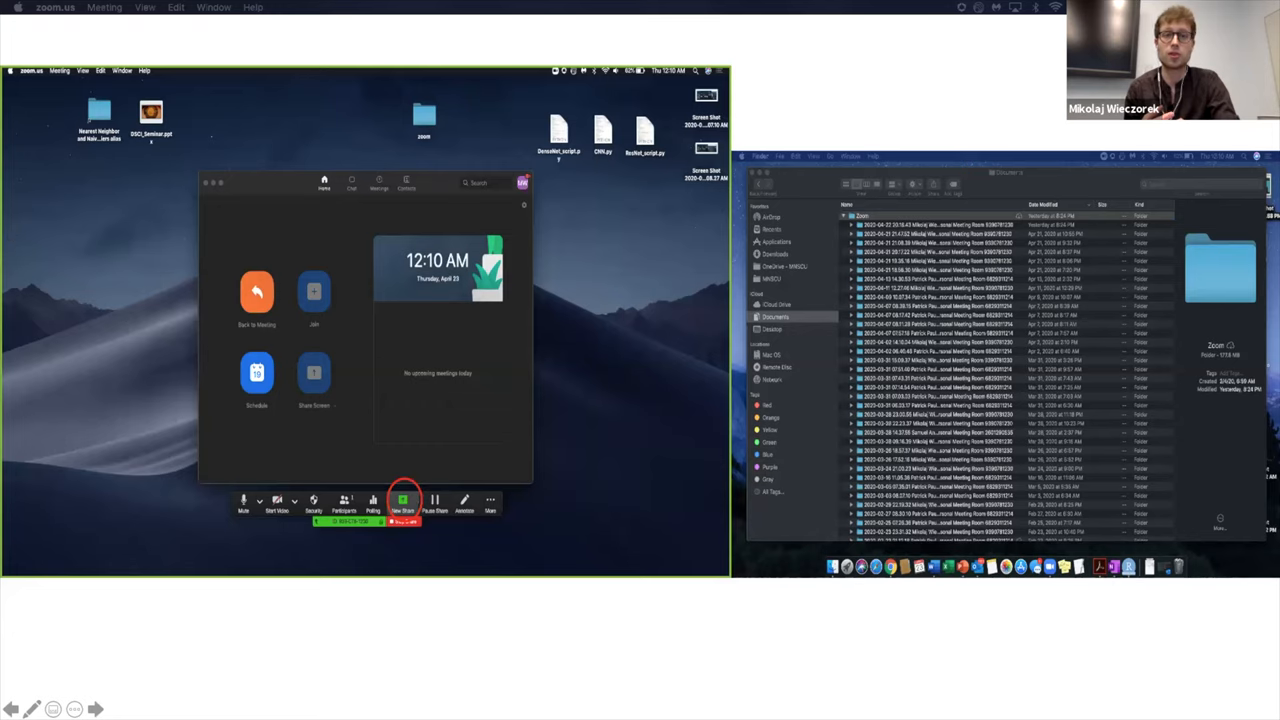
{"action": "mouse_move", "coordinate": [276, 588]}
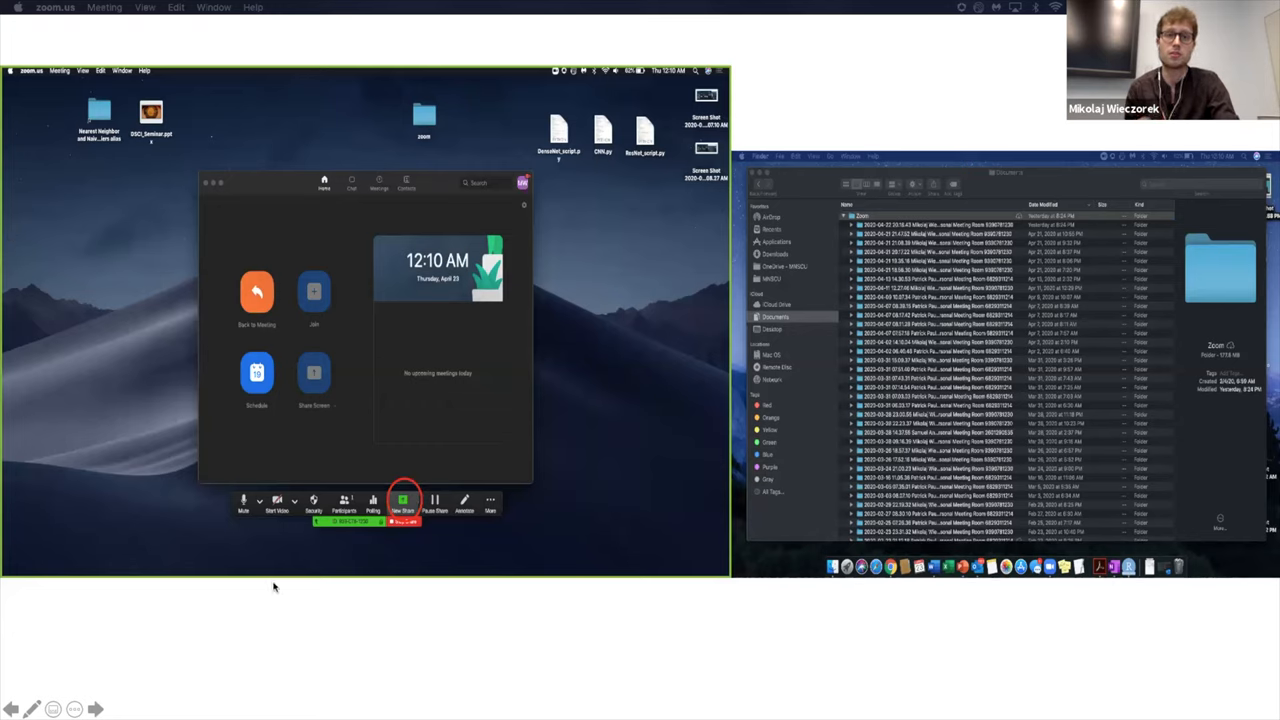
{"action": "mouse_move", "coordinate": [558, 544]}
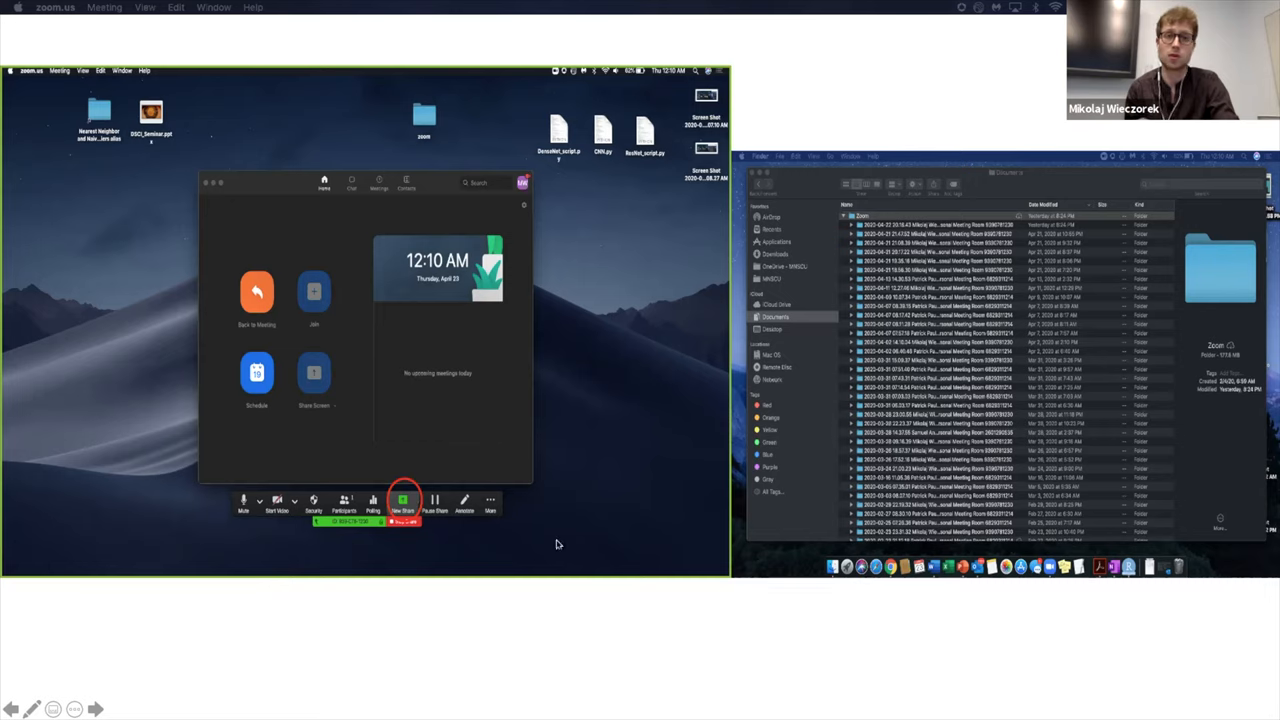
{"action": "mouse_move", "coordinate": [630, 480]}
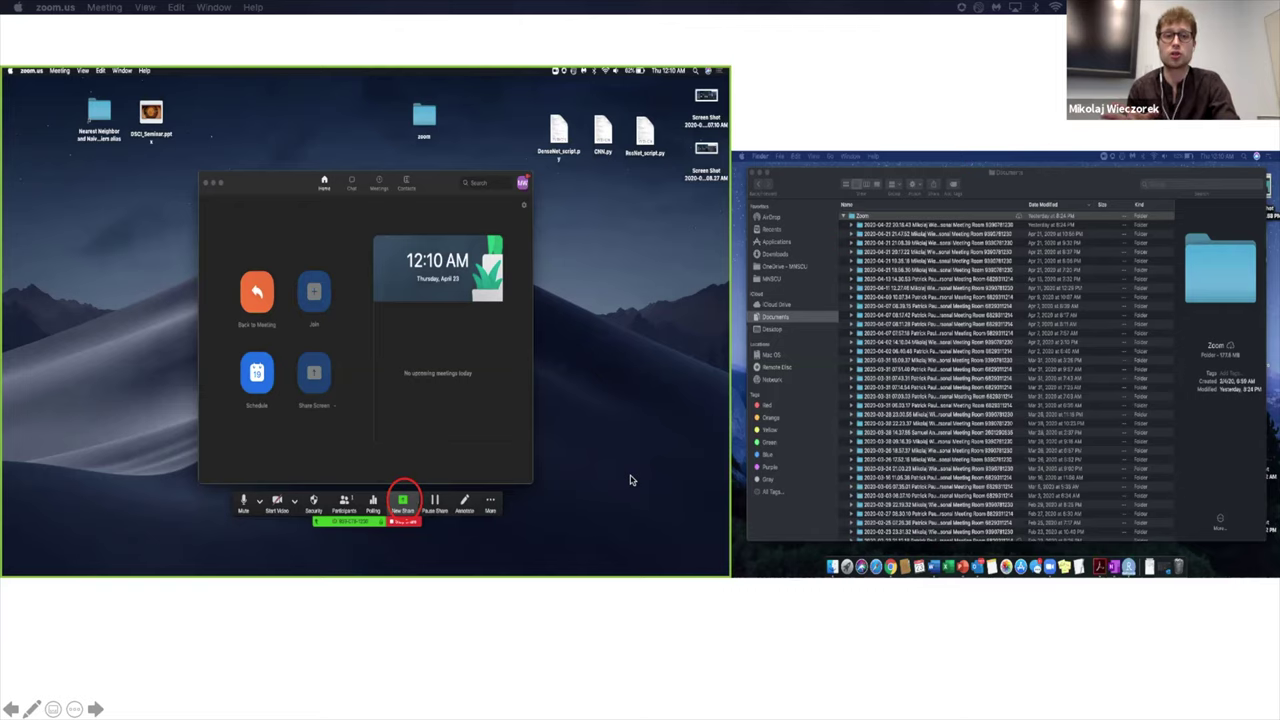
{"action": "mouse_move", "coordinate": [232, 130]}
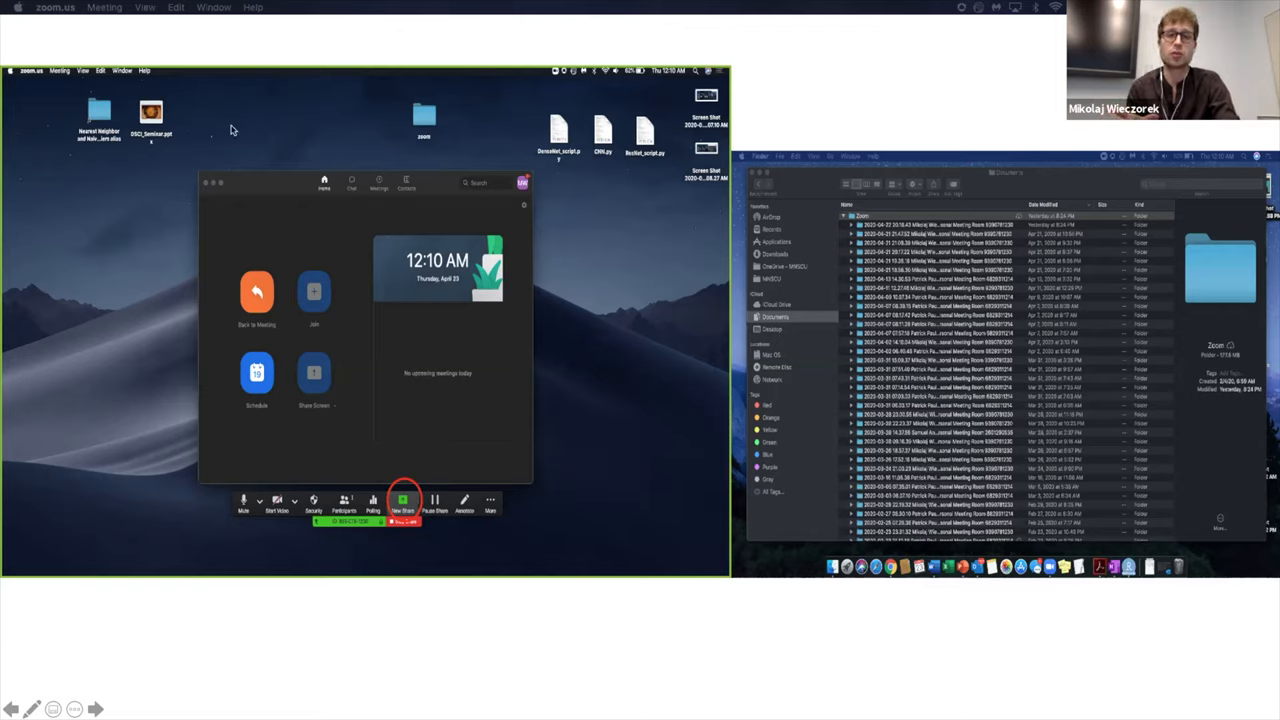
{"action": "mouse_move", "coordinate": [156, 260]}
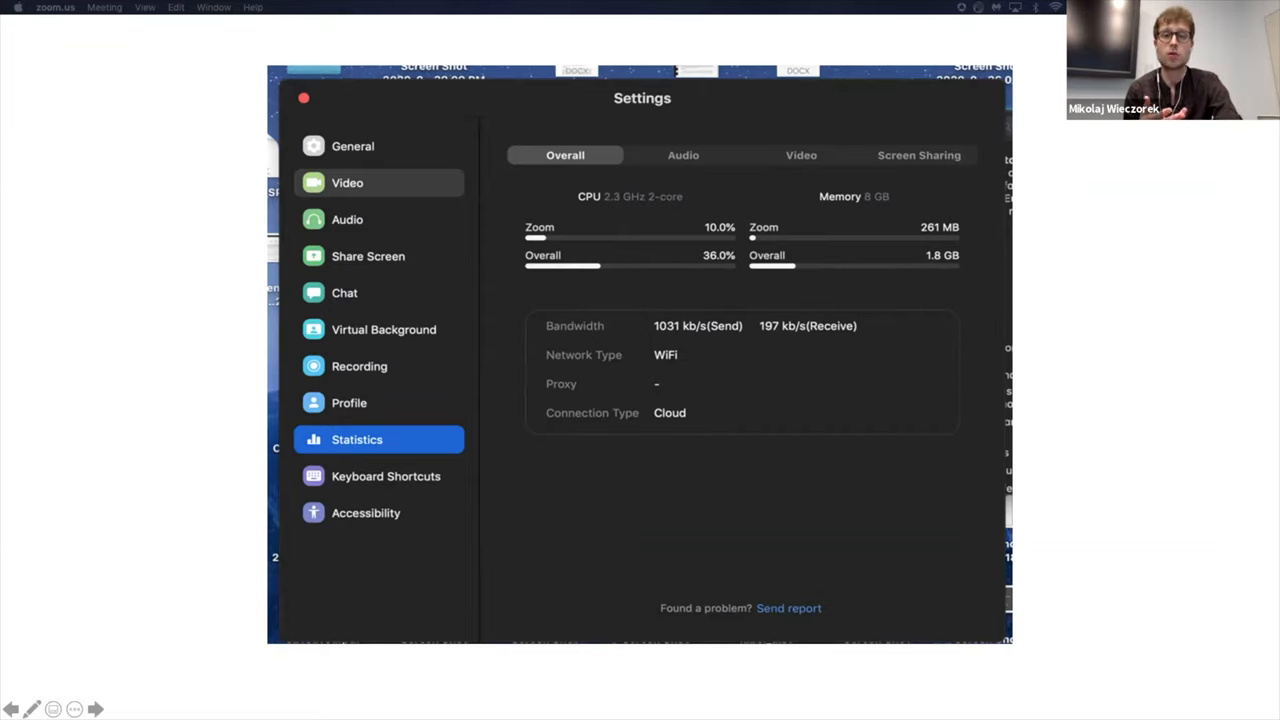
{"action": "mouse_move", "coordinate": [704, 276]}
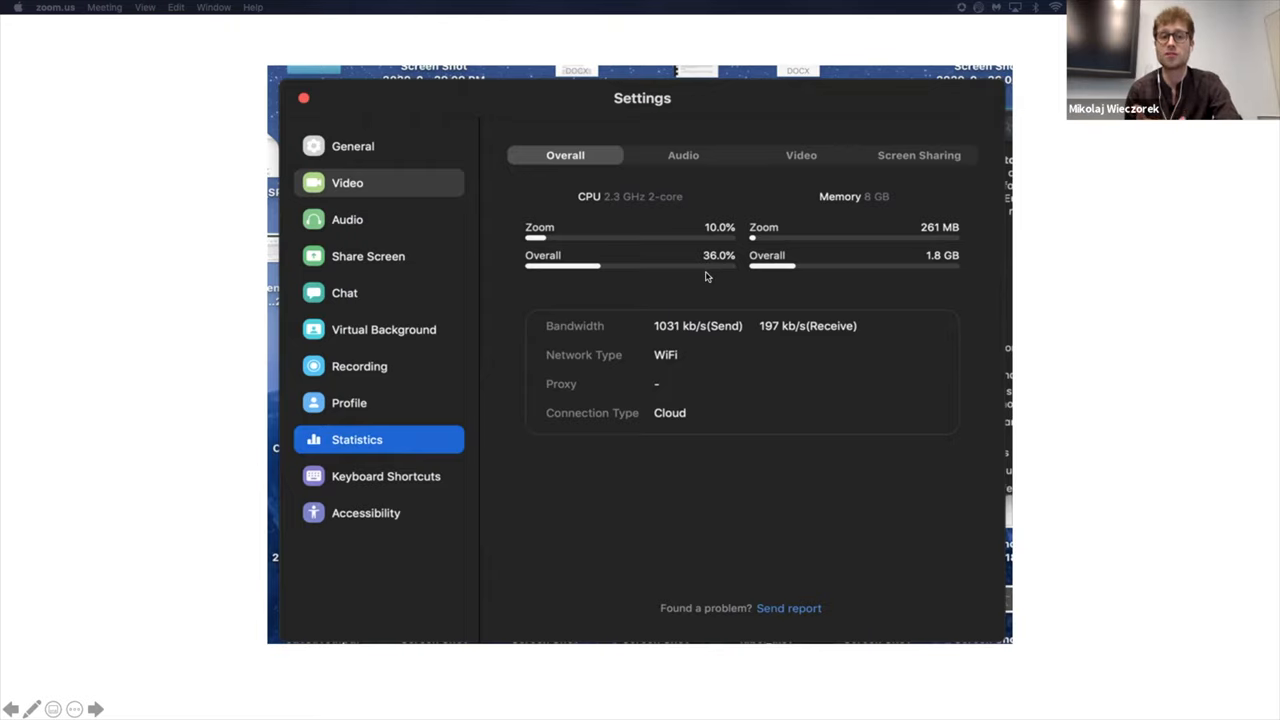
{"action": "mouse_move", "coordinate": [694, 286]}
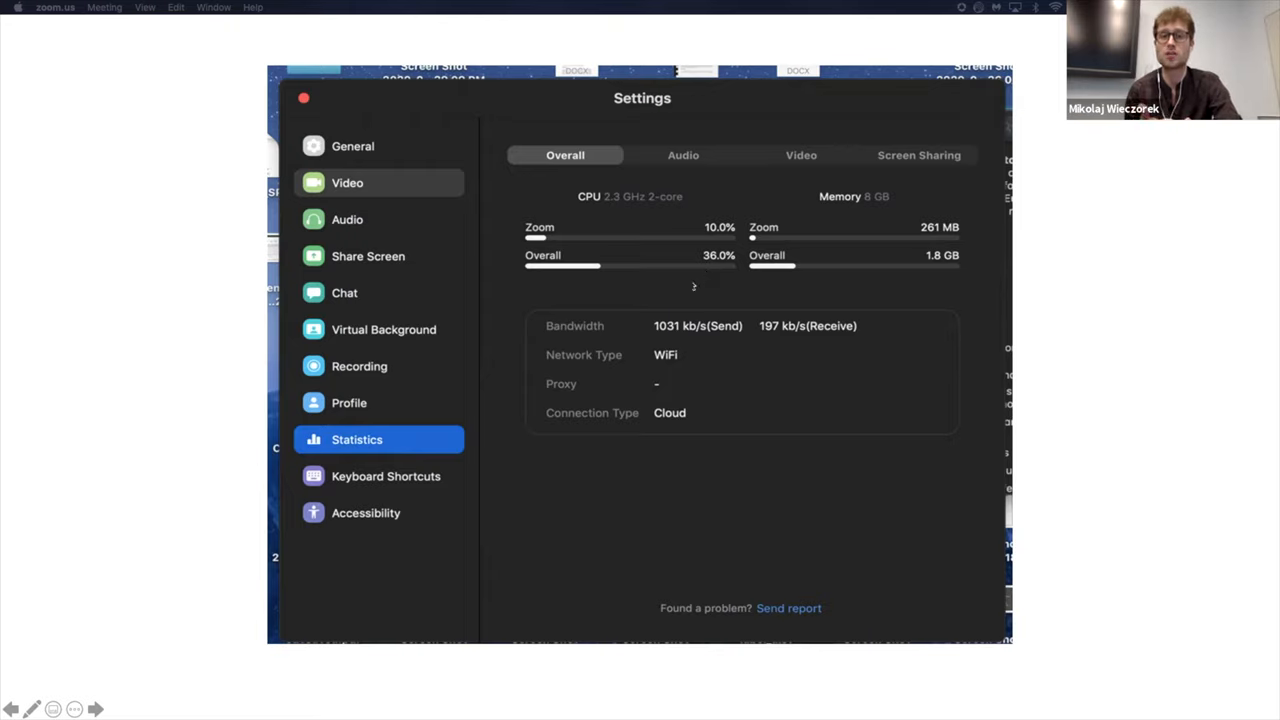
{"action": "mouse_move", "coordinate": [692, 260]}
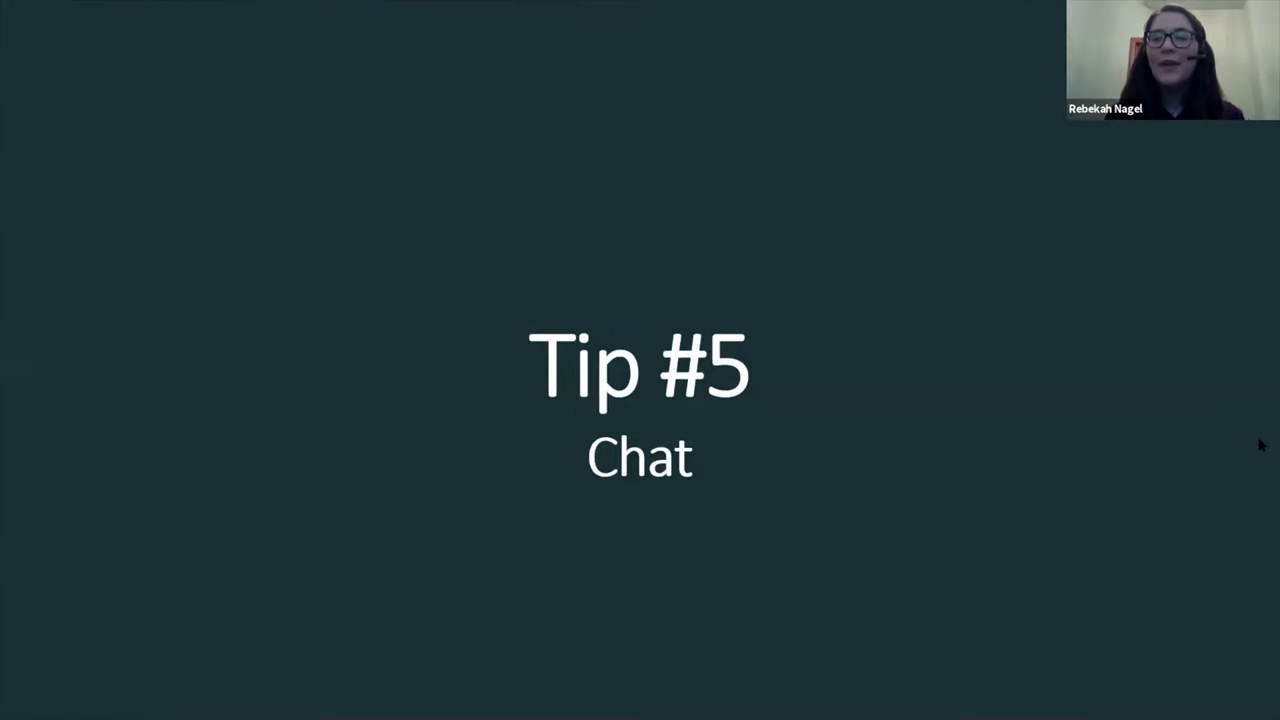
{"action": "mouse_move", "coordinate": [838, 536]}
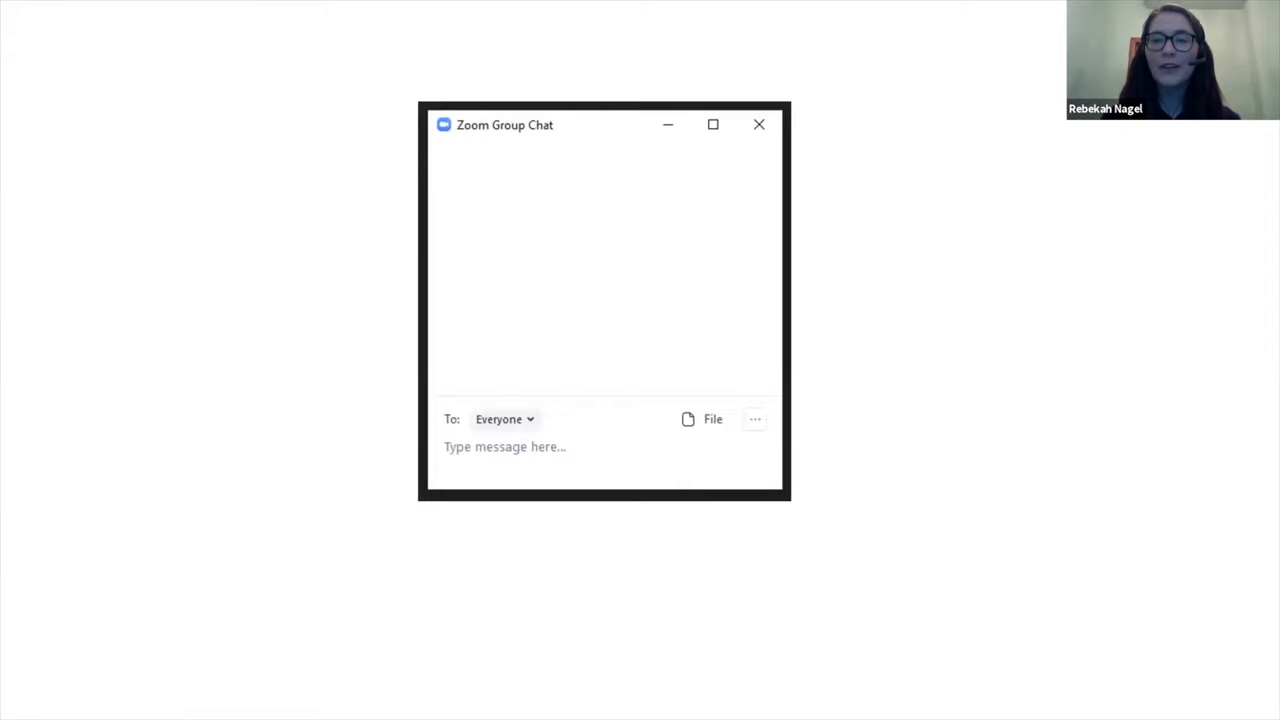
{"action": "mouse_move", "coordinate": [470, 400]}
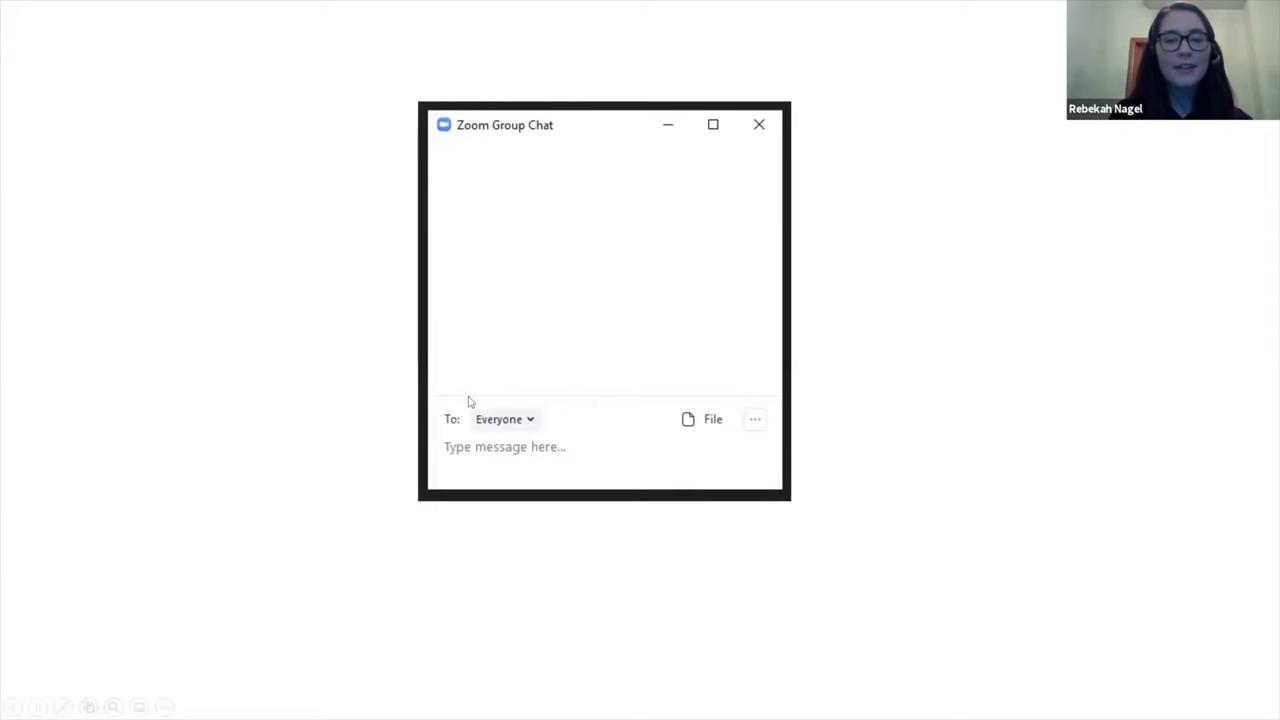
{"action": "mouse_move", "coordinate": [448, 418]}
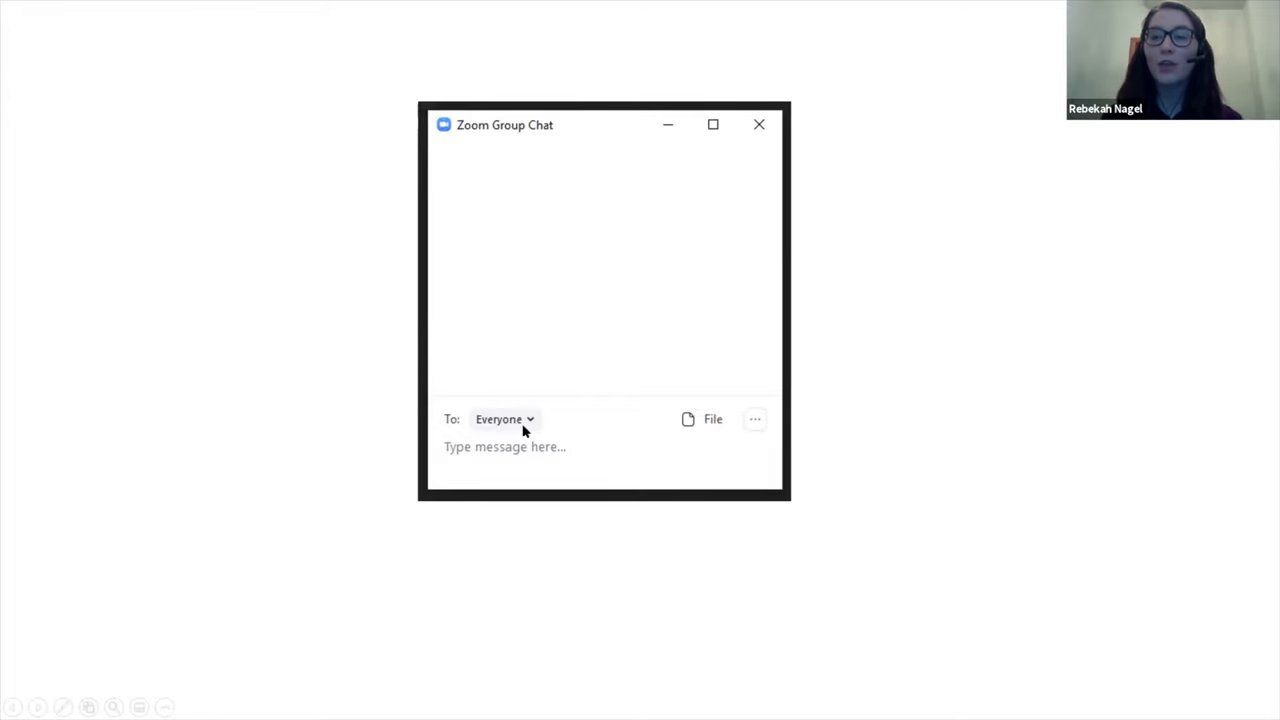
{"action": "mouse_move", "coordinate": [520, 430]}
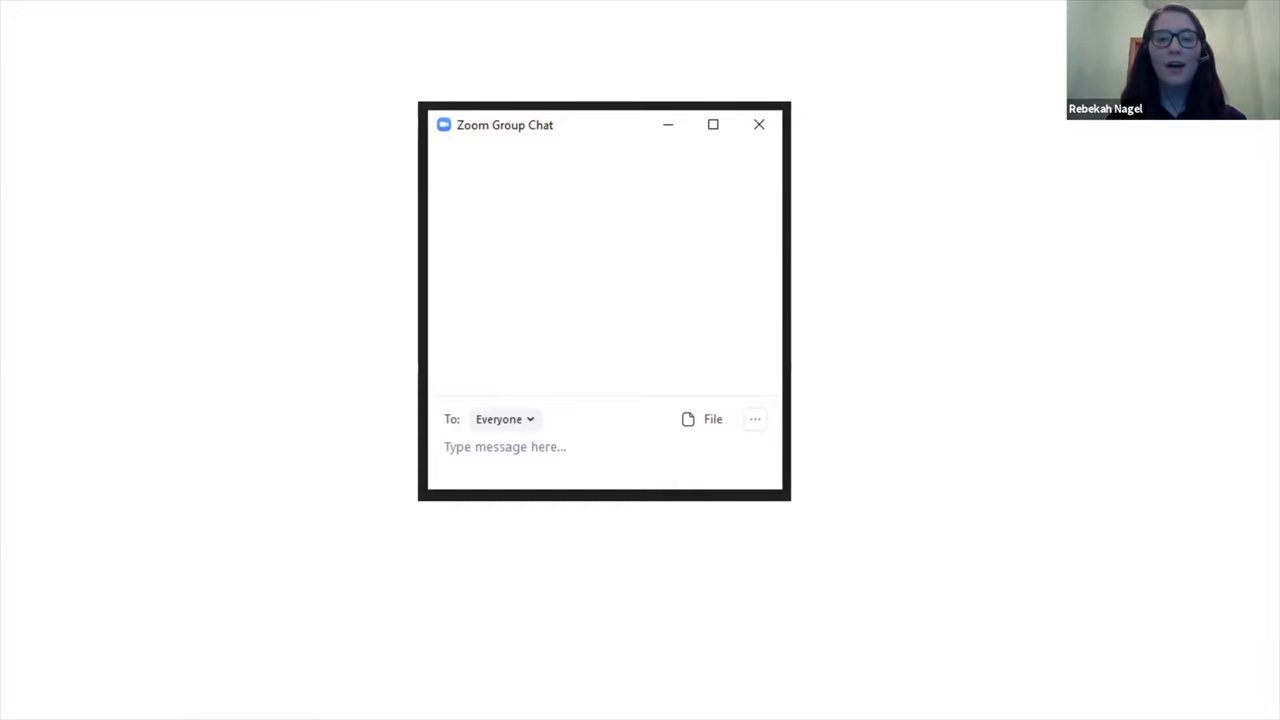
{"action": "mouse_move", "coordinate": [718, 404]}
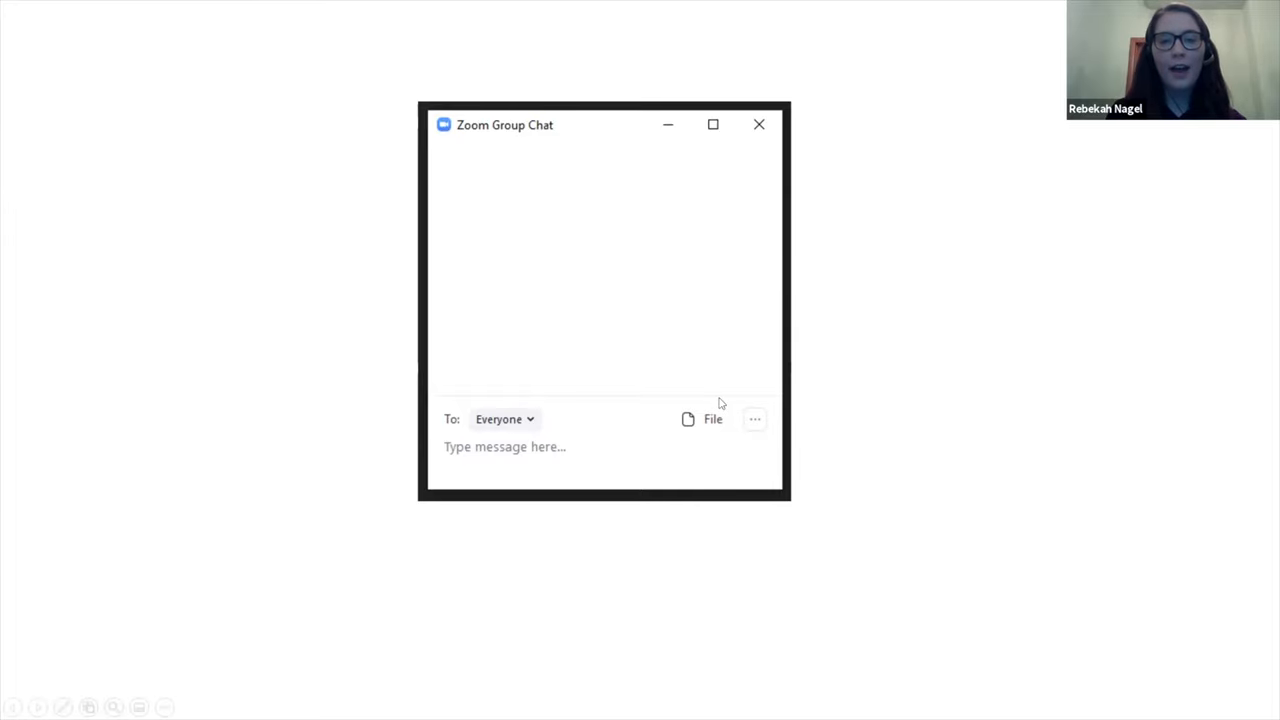
{"action": "mouse_move", "coordinate": [736, 436]}
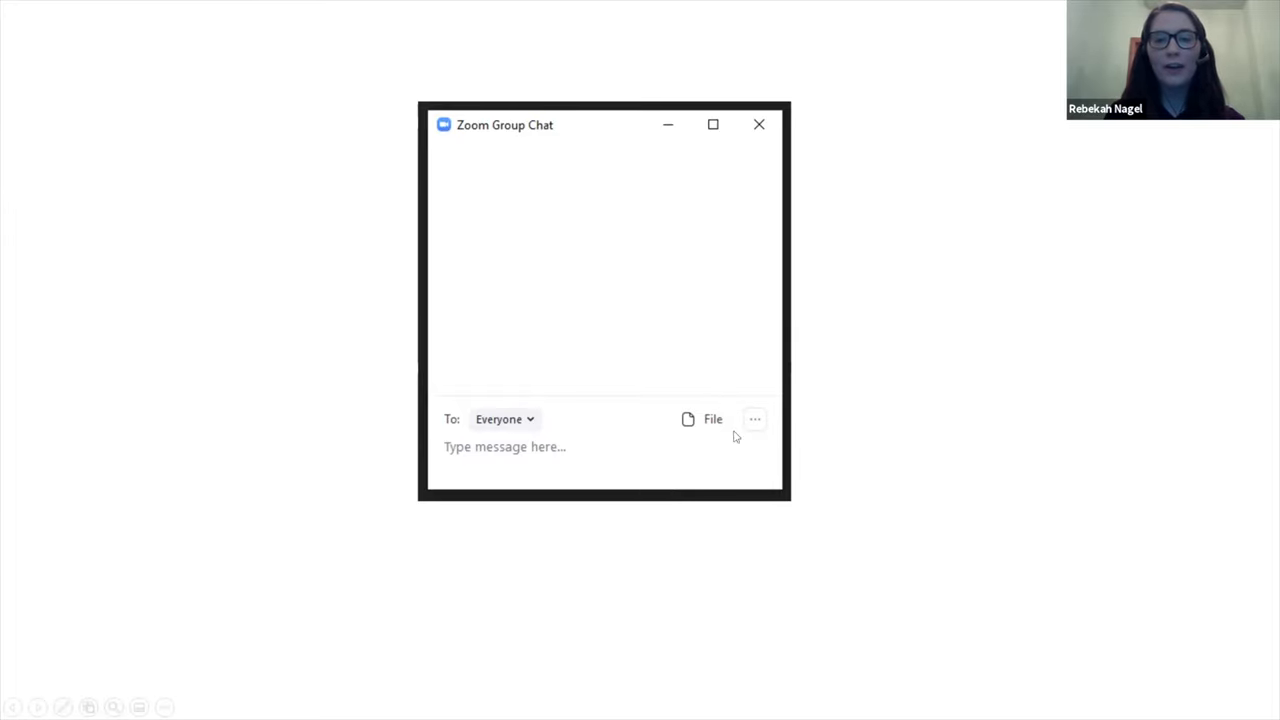
{"action": "mouse_move", "coordinate": [704, 426]}
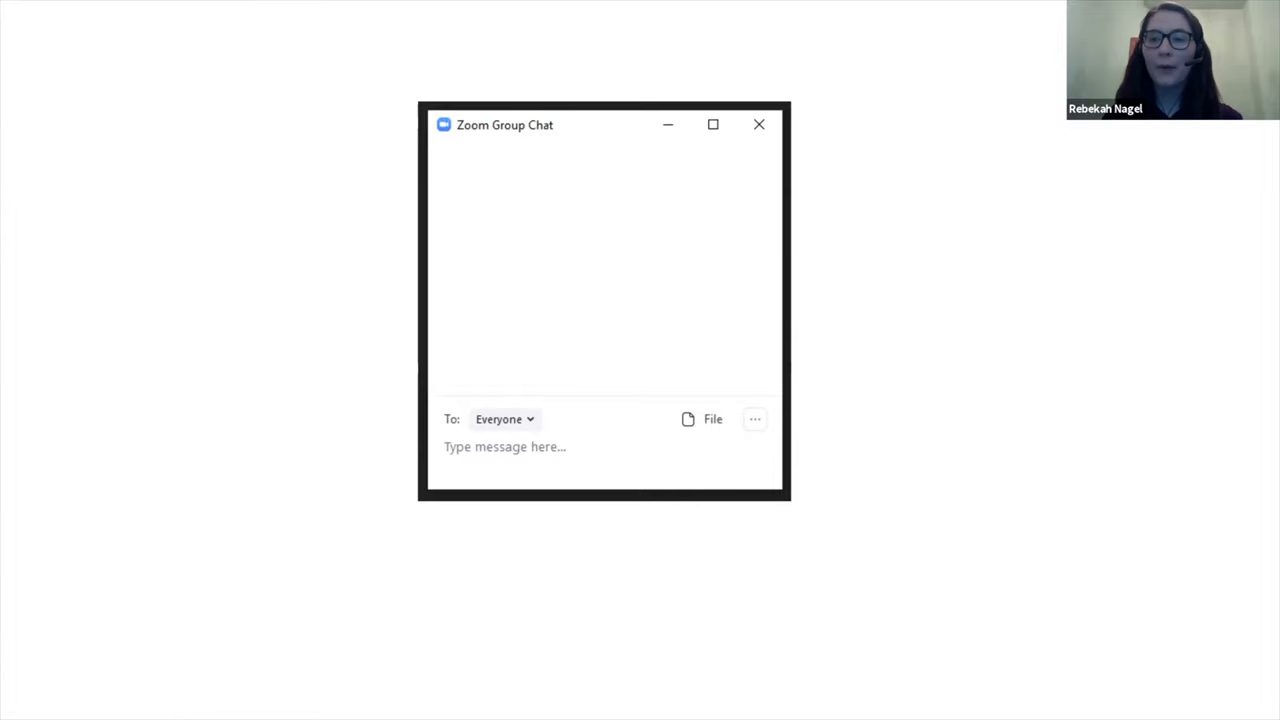
{"action": "mouse_move", "coordinate": [700, 442]}
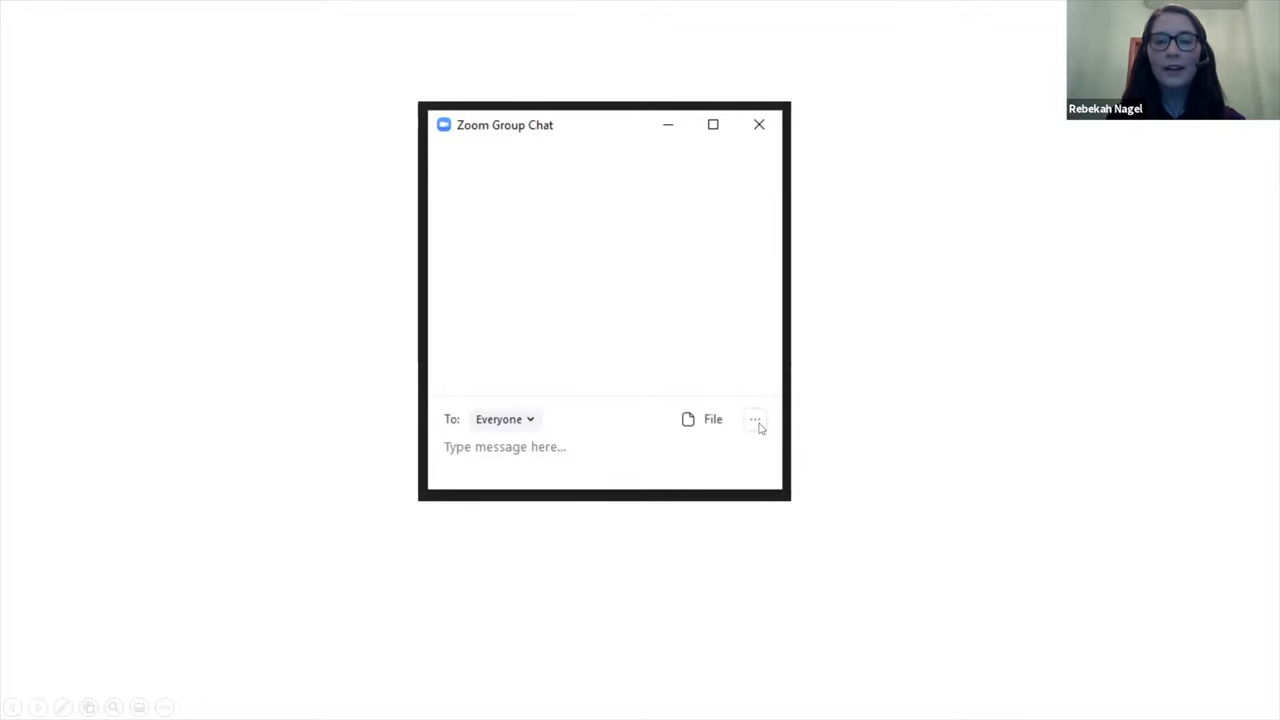
{"action": "mouse_move", "coordinate": [756, 424]}
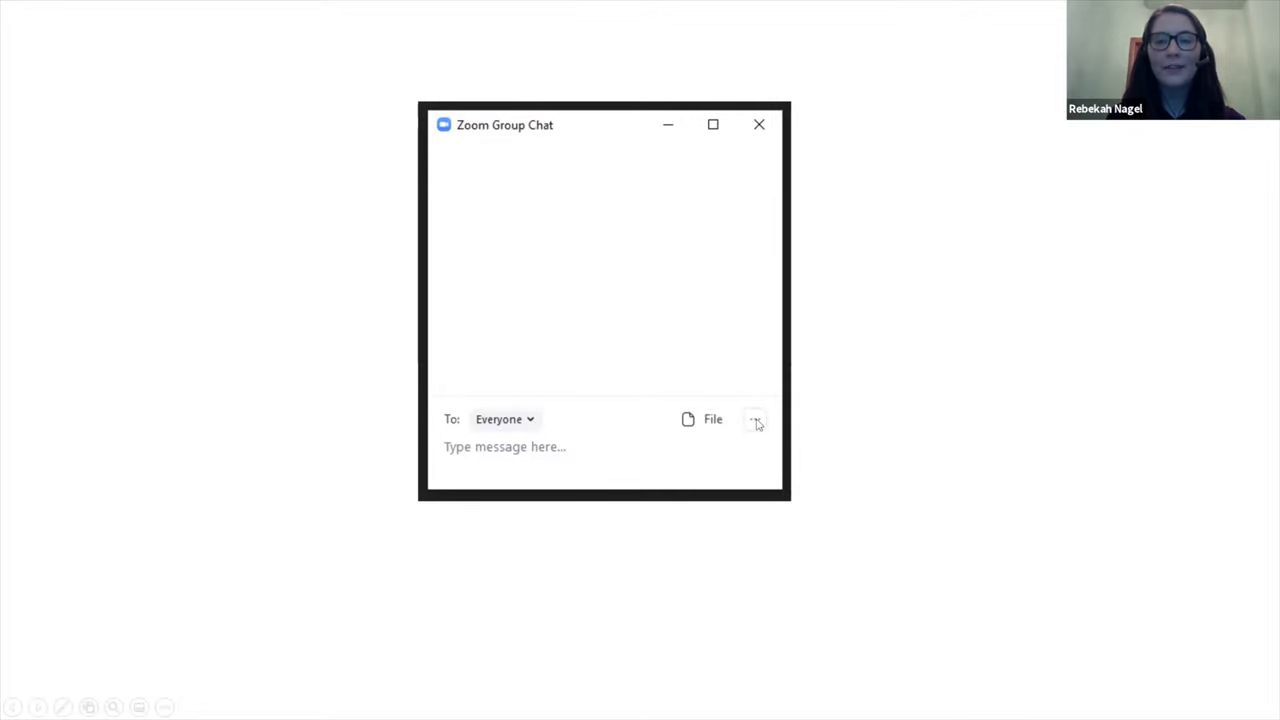
Use the group chat's options menu to merge the chat into the meeting window
{"action": "left_click", "coordinate": [756, 420]}
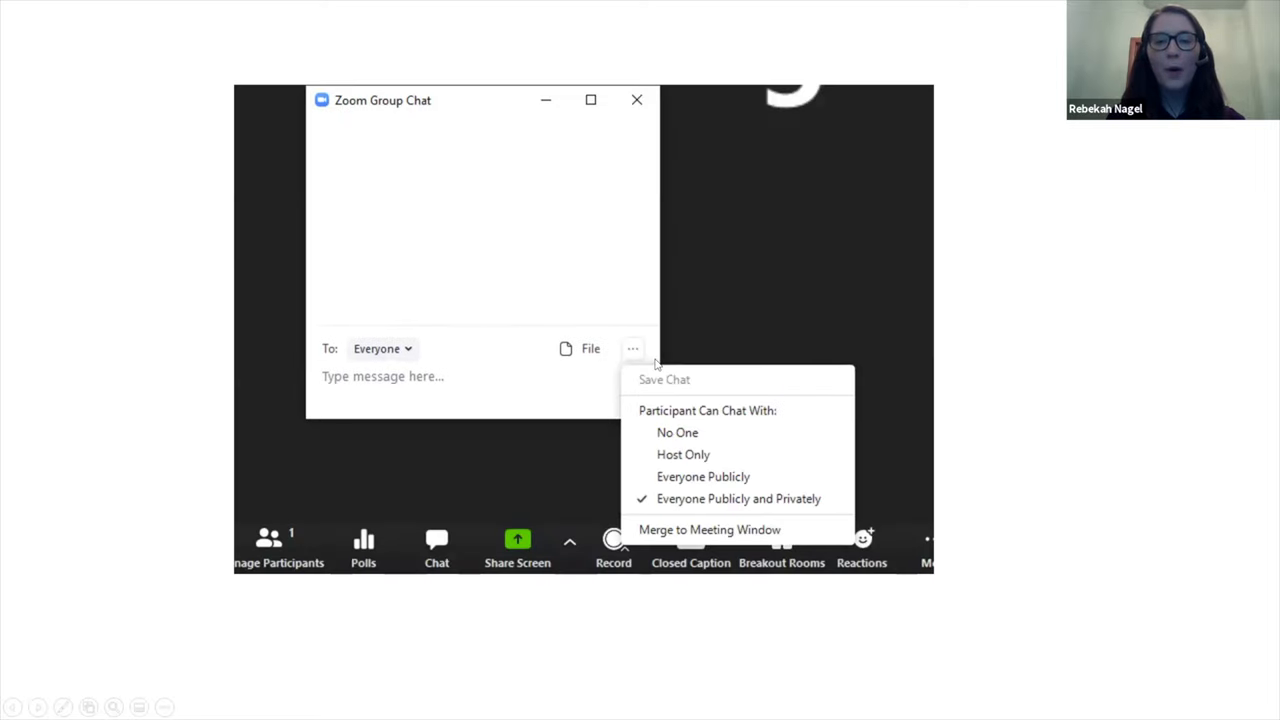
{"action": "mouse_move", "coordinate": [728, 538]}
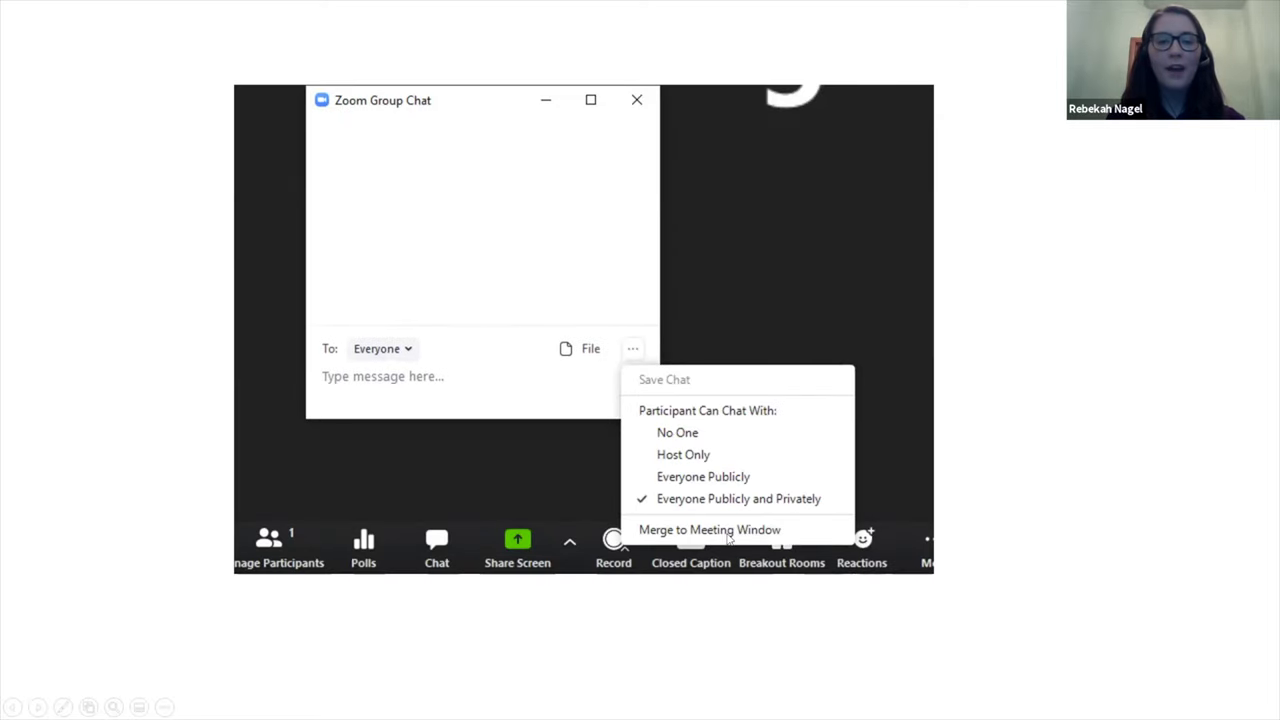
{"action": "mouse_move", "coordinate": [710, 438]}
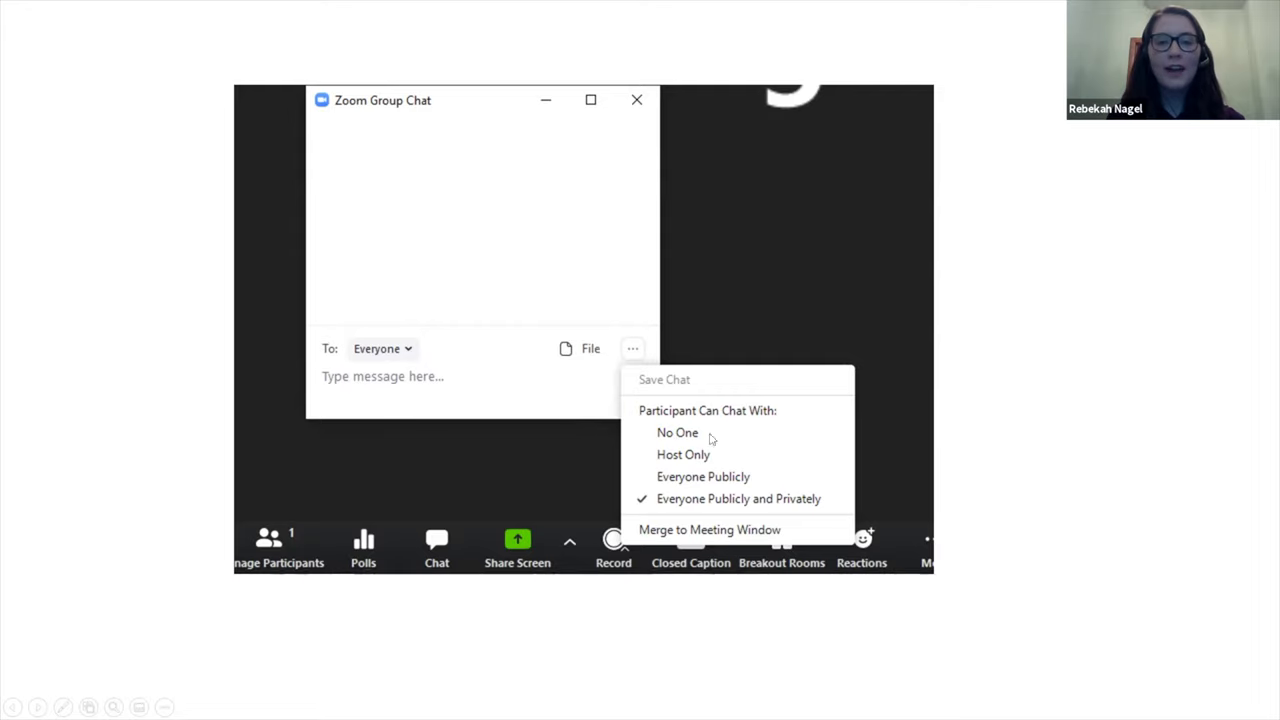
{"action": "mouse_move", "coordinate": [764, 512]}
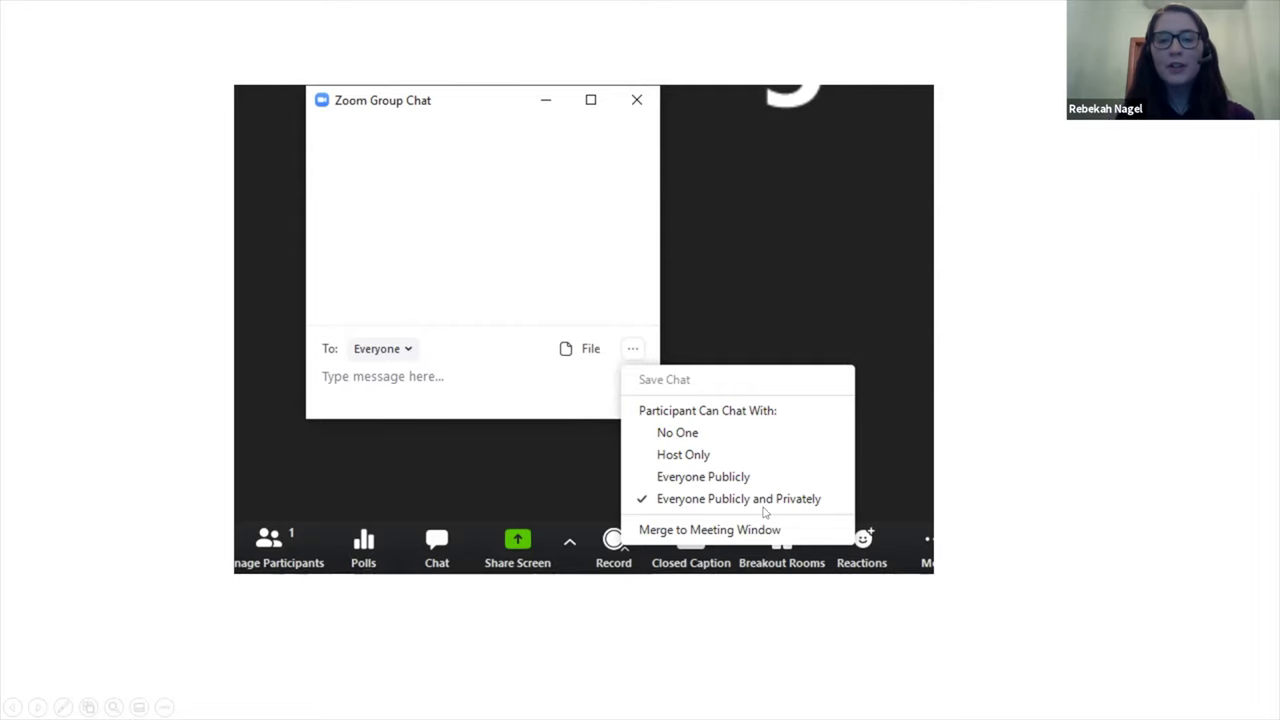
{"action": "mouse_move", "coordinate": [764, 512]}
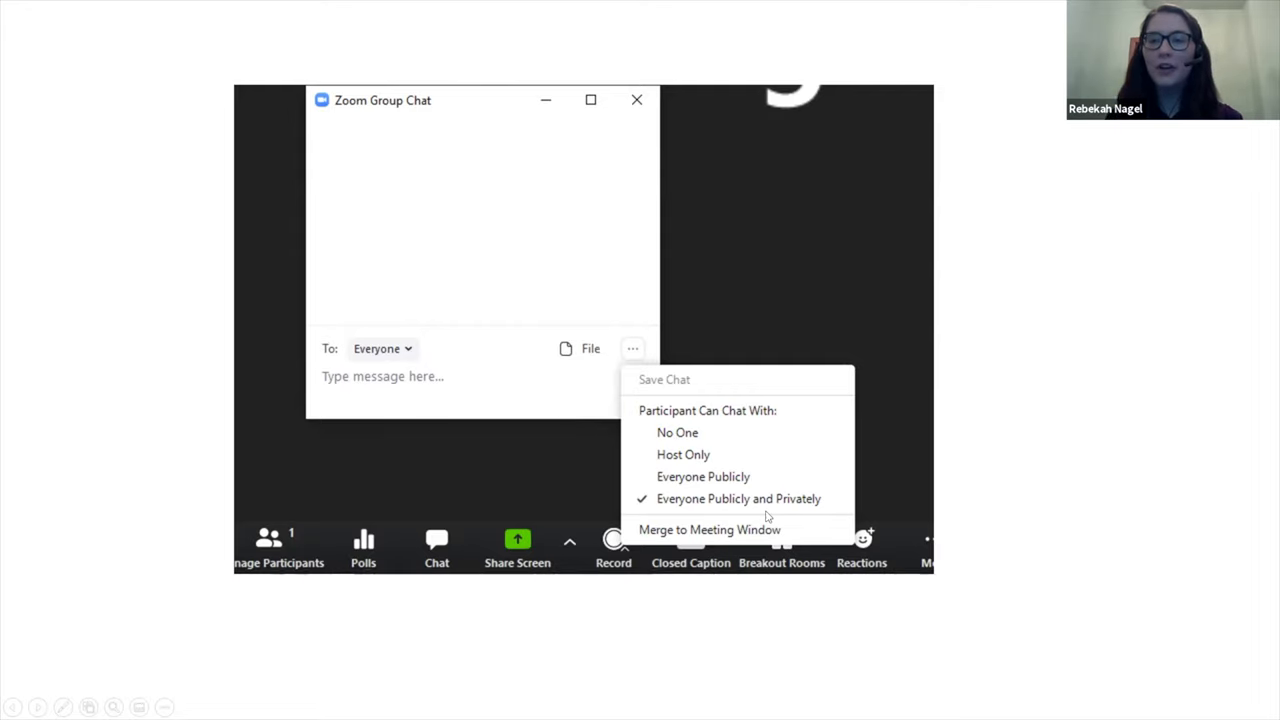
{"action": "mouse_move", "coordinate": [424, 186]}
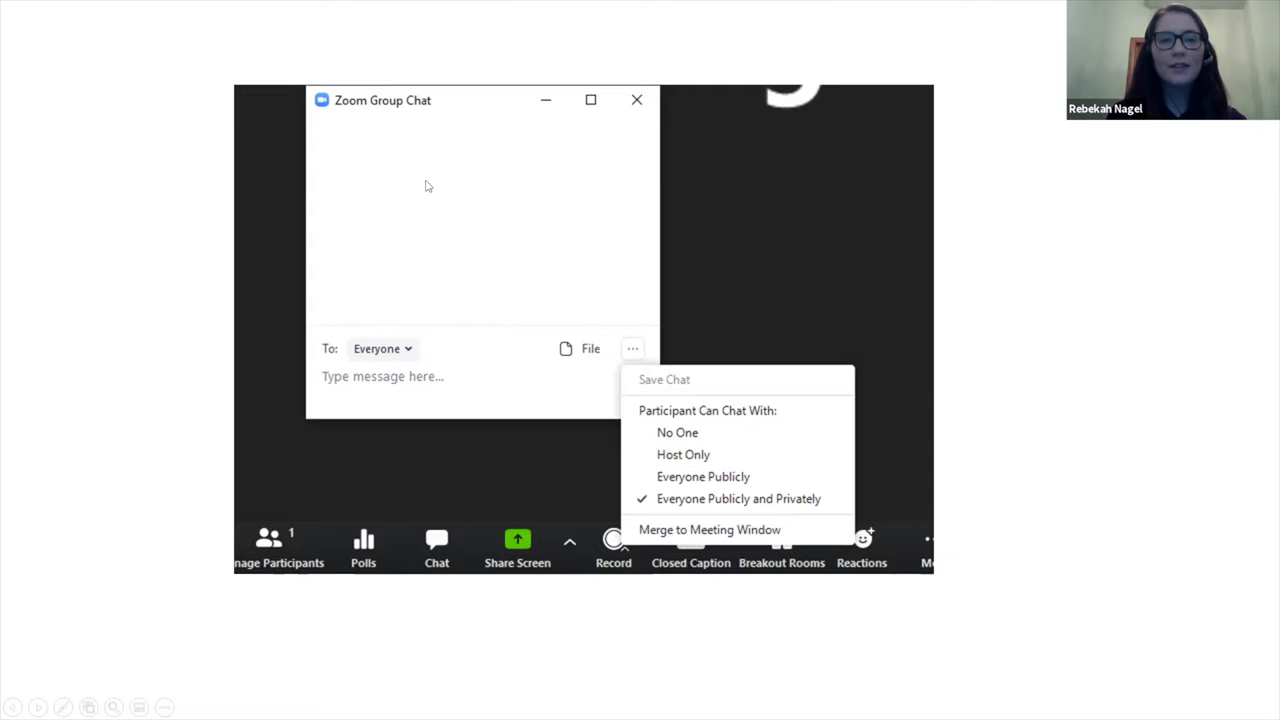
{"action": "mouse_move", "coordinate": [618, 284]}
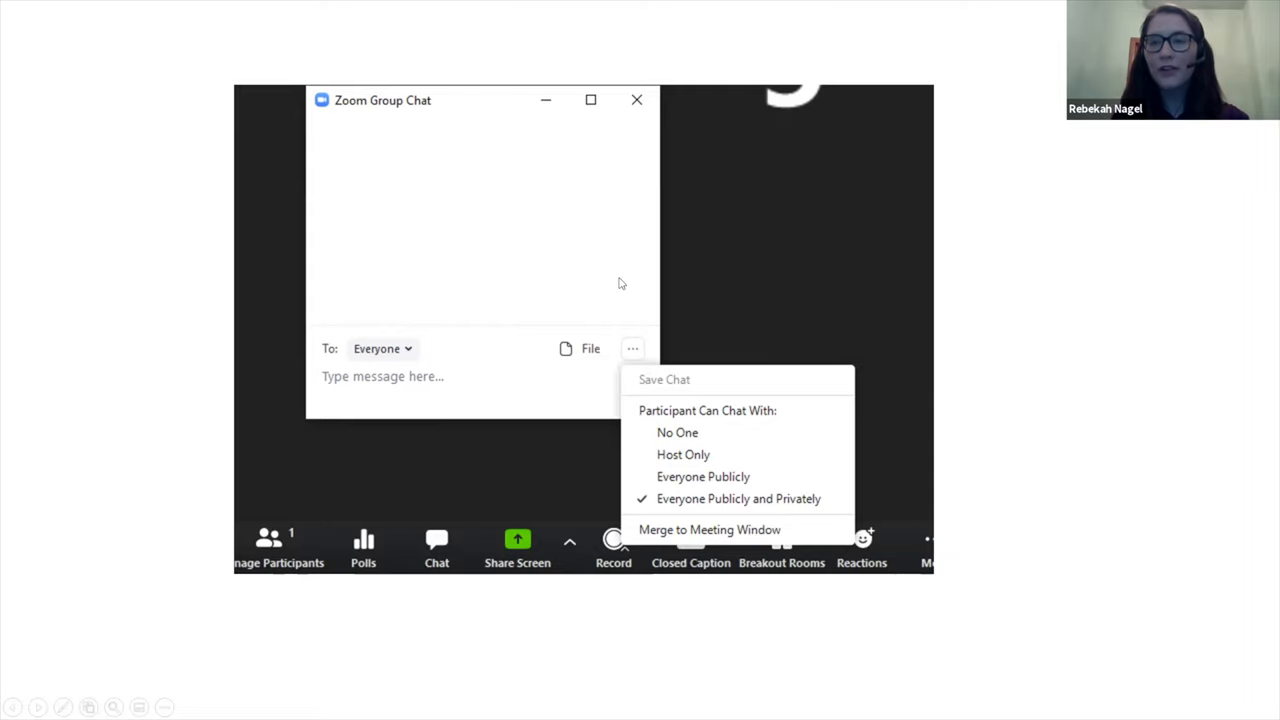
{"action": "mouse_move", "coordinate": [876, 440]}
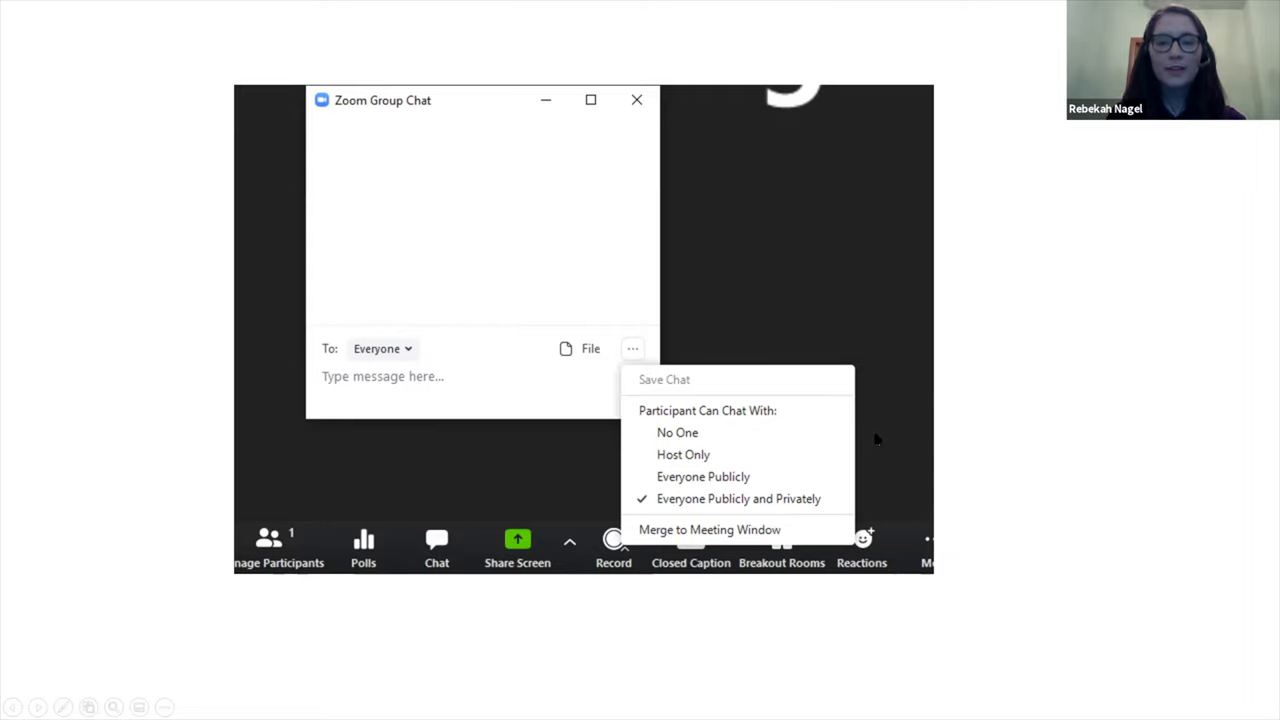
{"action": "mouse_move", "coordinate": [850, 500]}
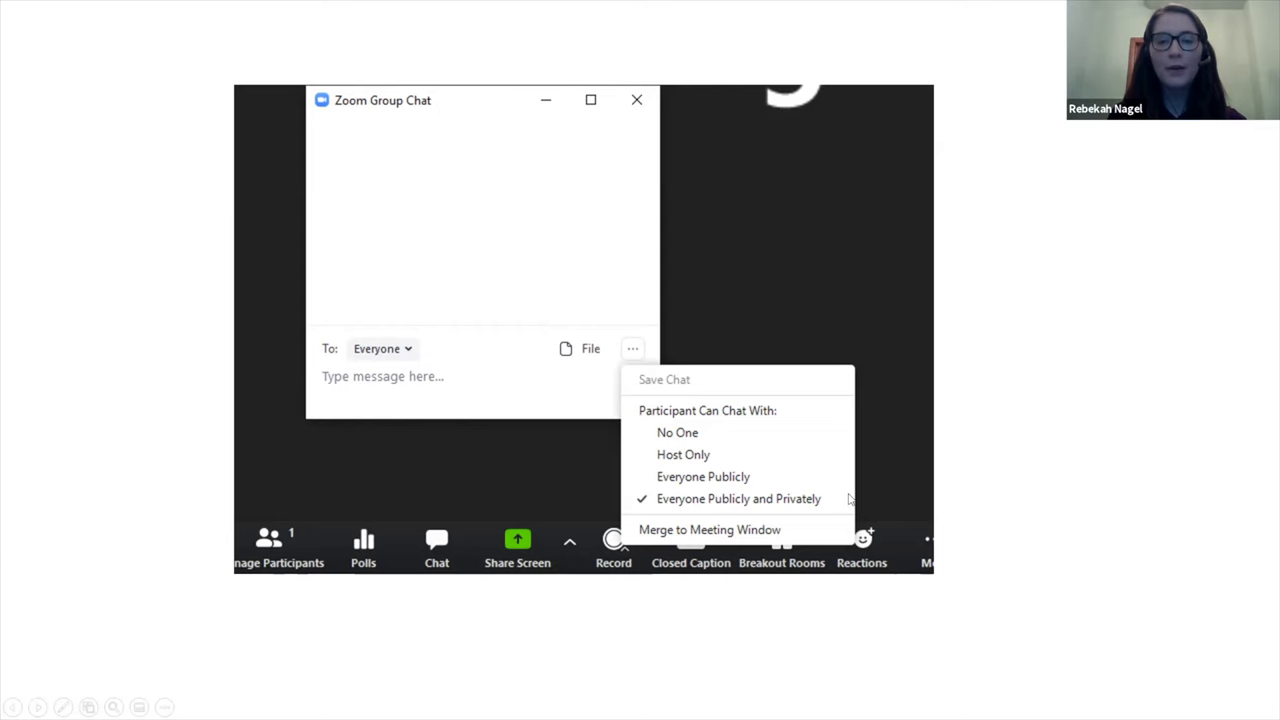
{"action": "left_click", "coordinate": [708, 528]}
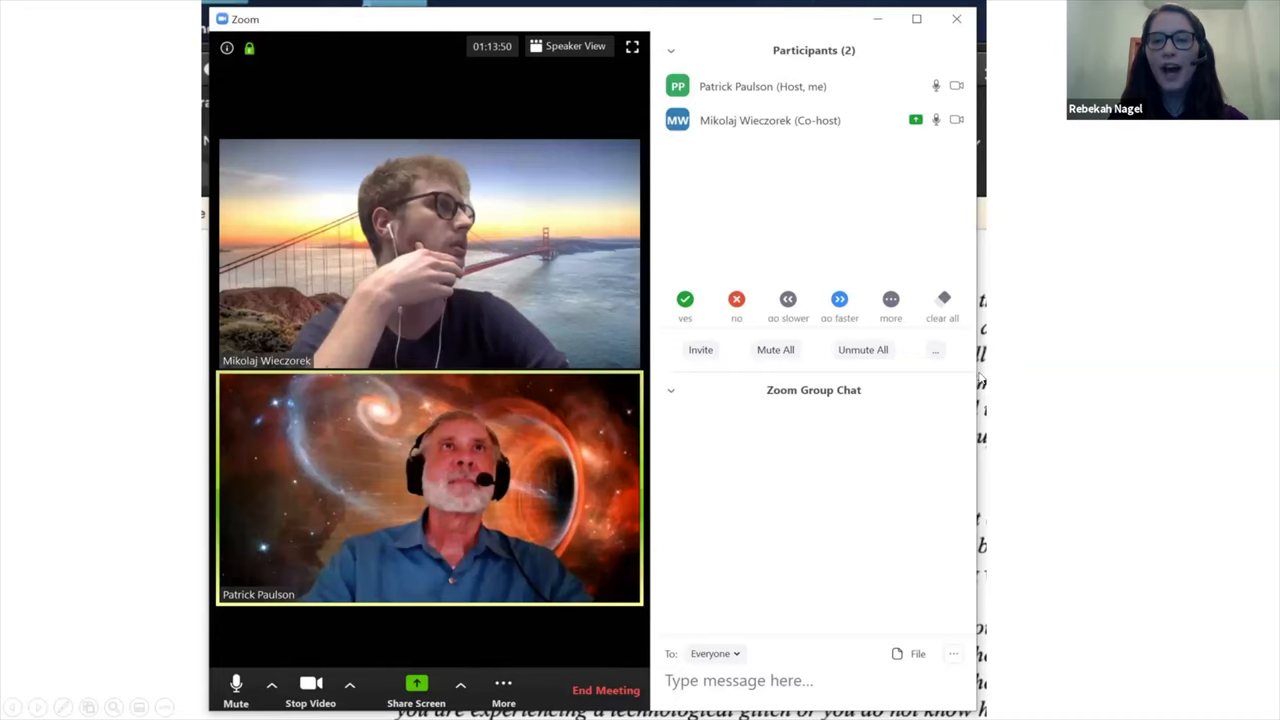
{"action": "mouse_move", "coordinate": [826, 380]}
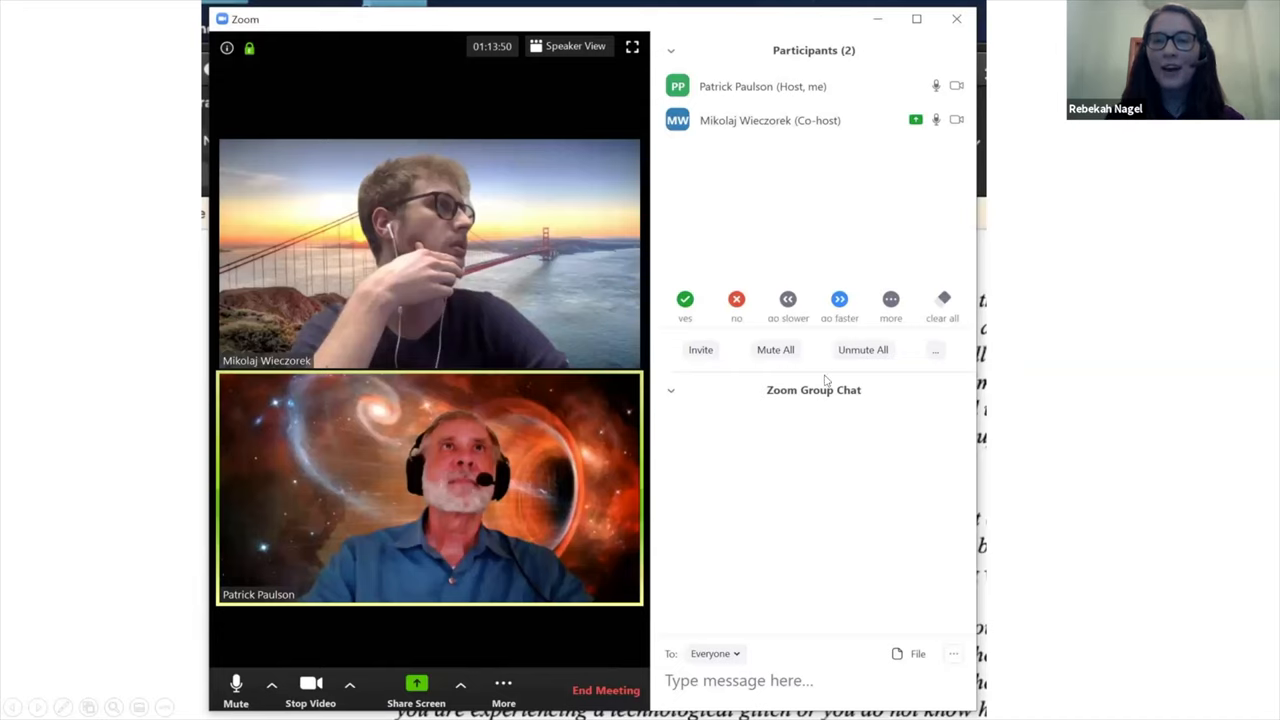
{"action": "mouse_move", "coordinate": [810, 254]}
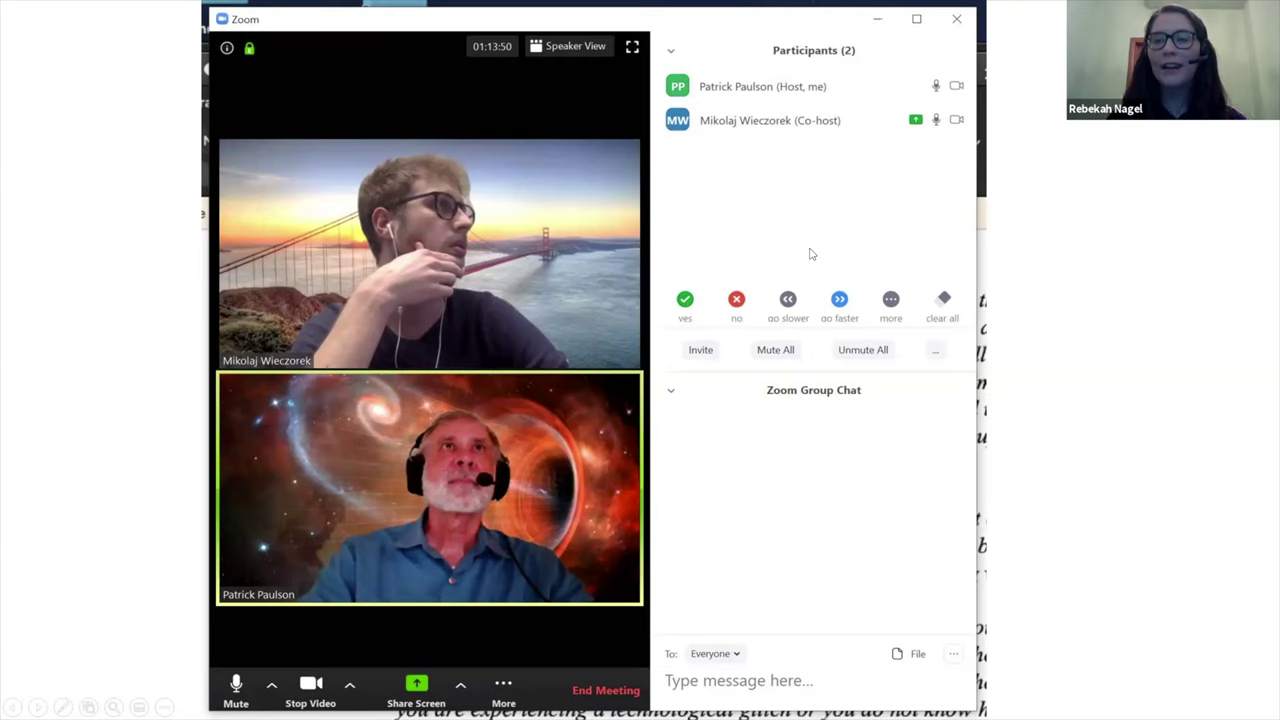
{"action": "mouse_move", "coordinate": [424, 416]}
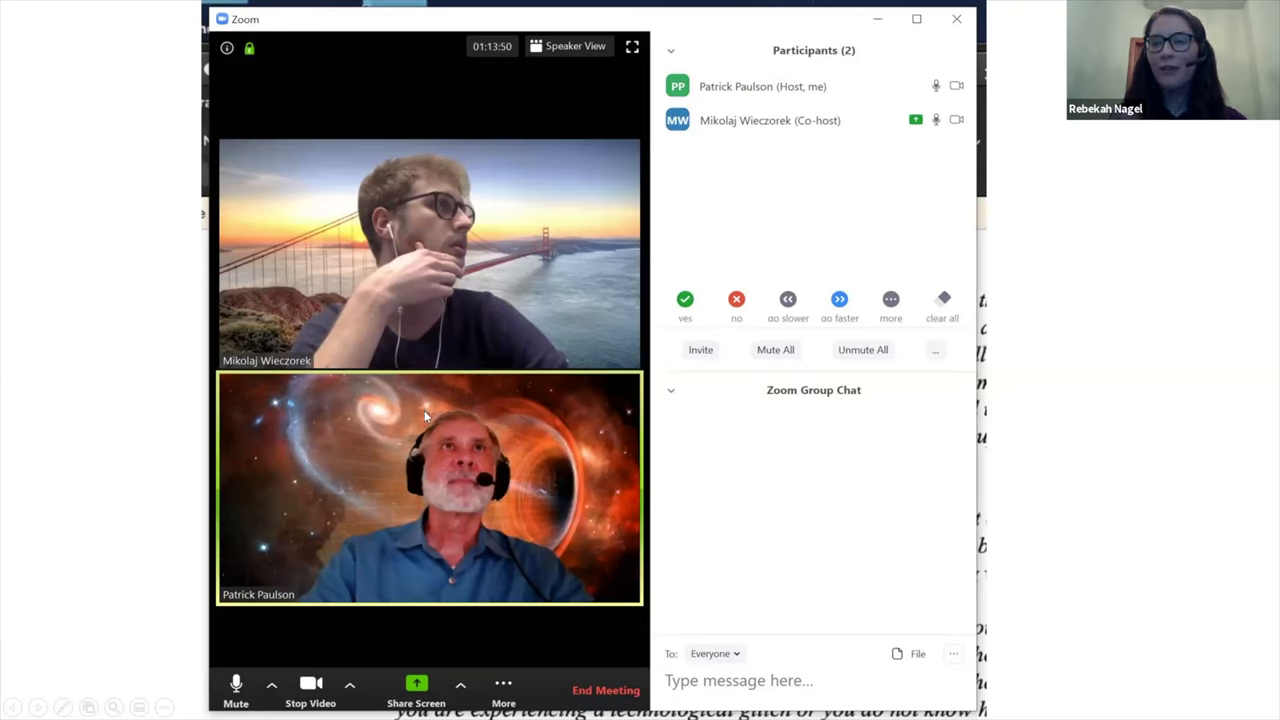
{"action": "mouse_move", "coordinate": [912, 456]}
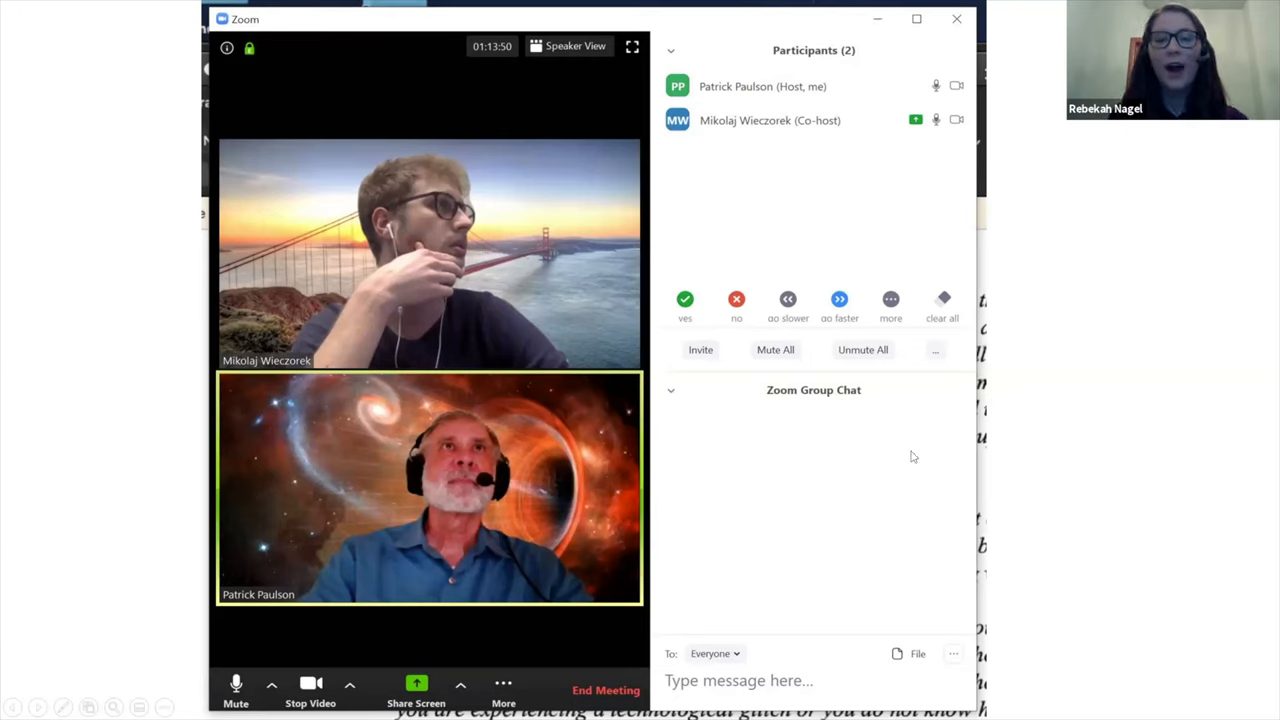
{"action": "mouse_move", "coordinate": [988, 396]}
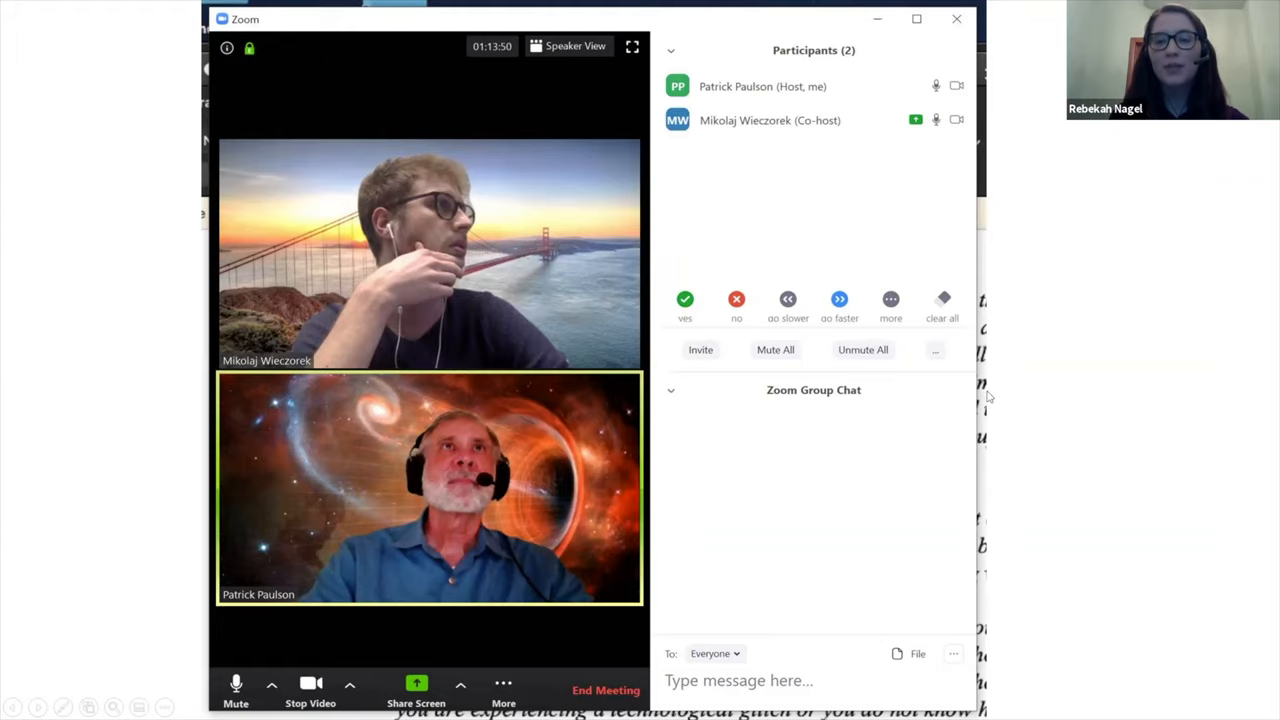
{"action": "mouse_move", "coordinate": [796, 388]}
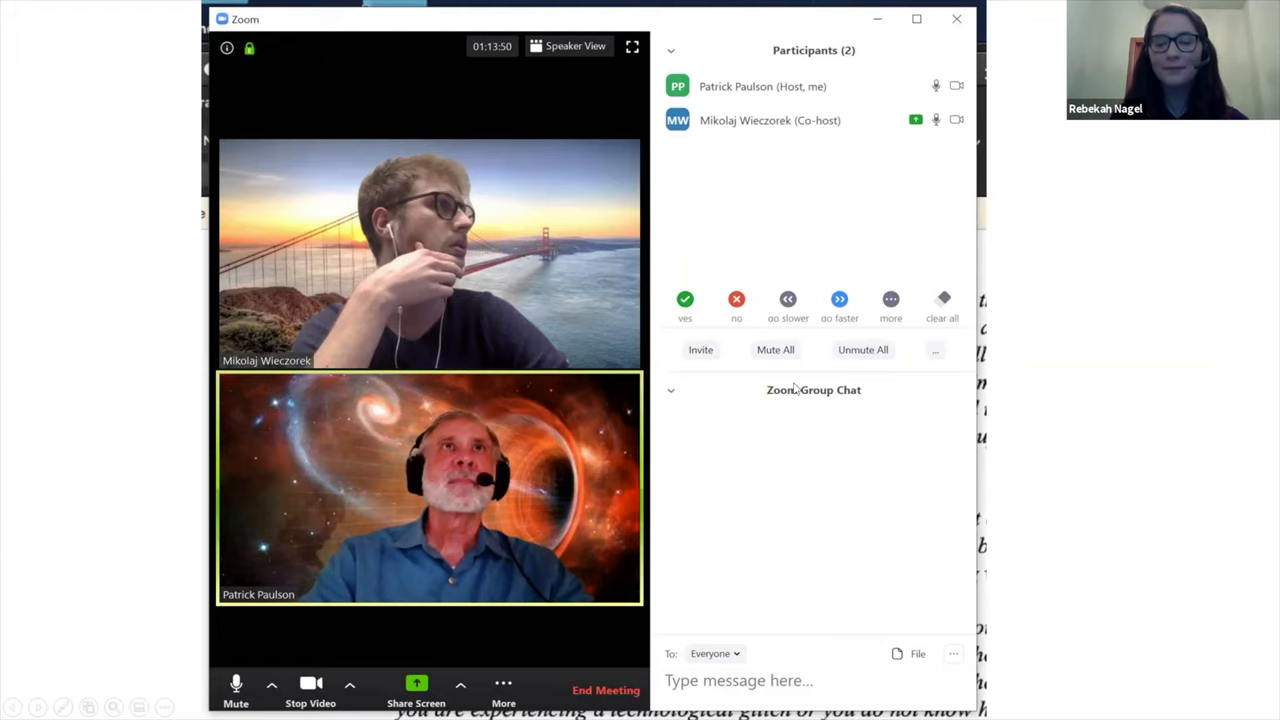